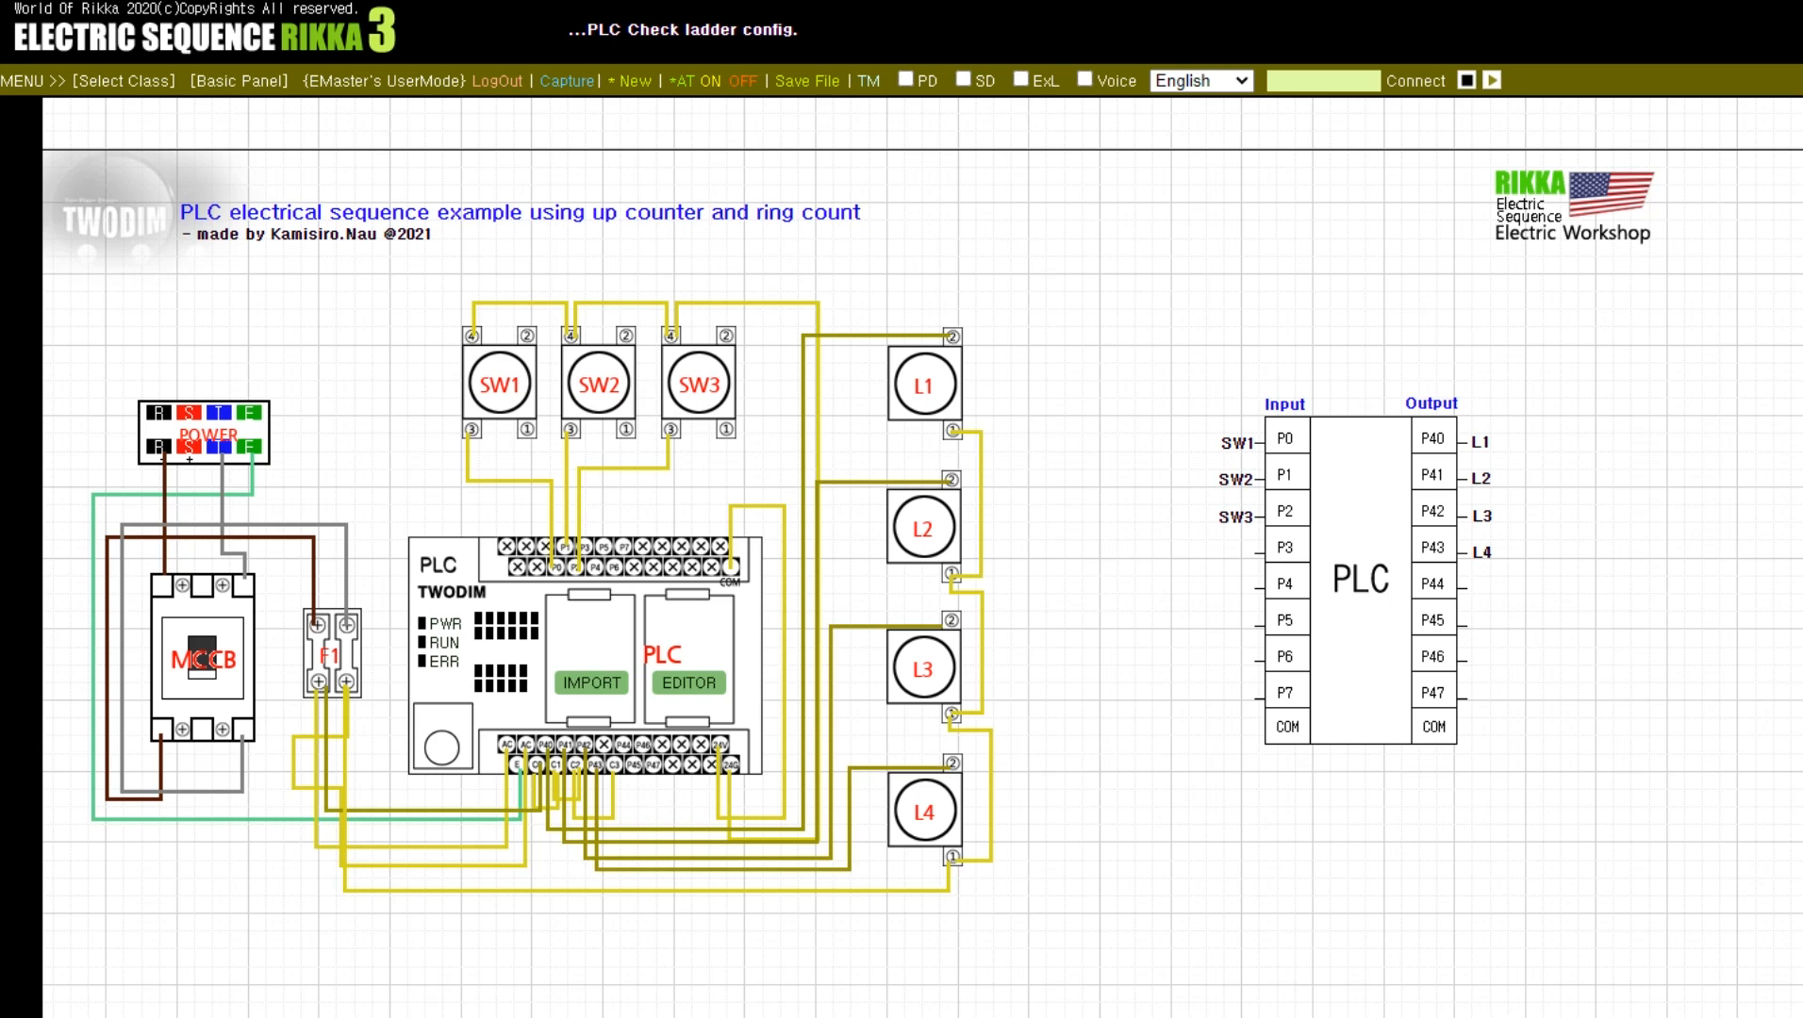
Load the couterexam00 counter ladder program into the PLC editor
click(686, 681)
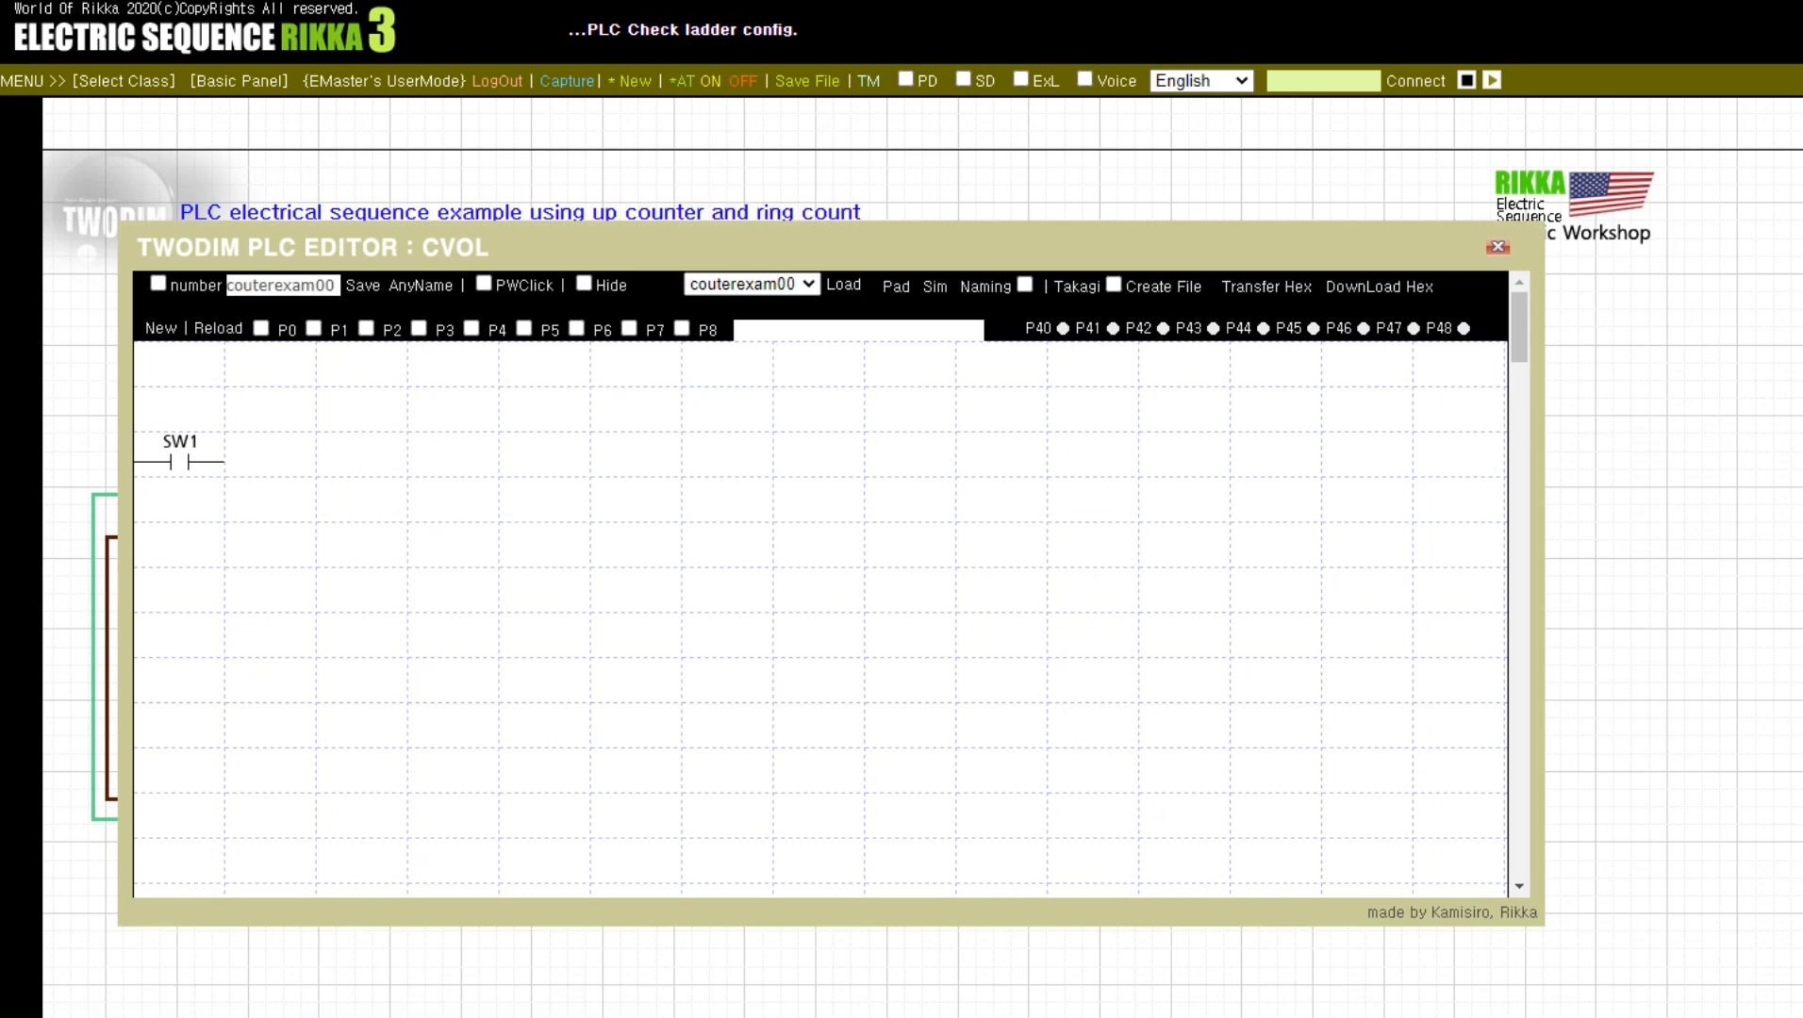
click(843, 284)
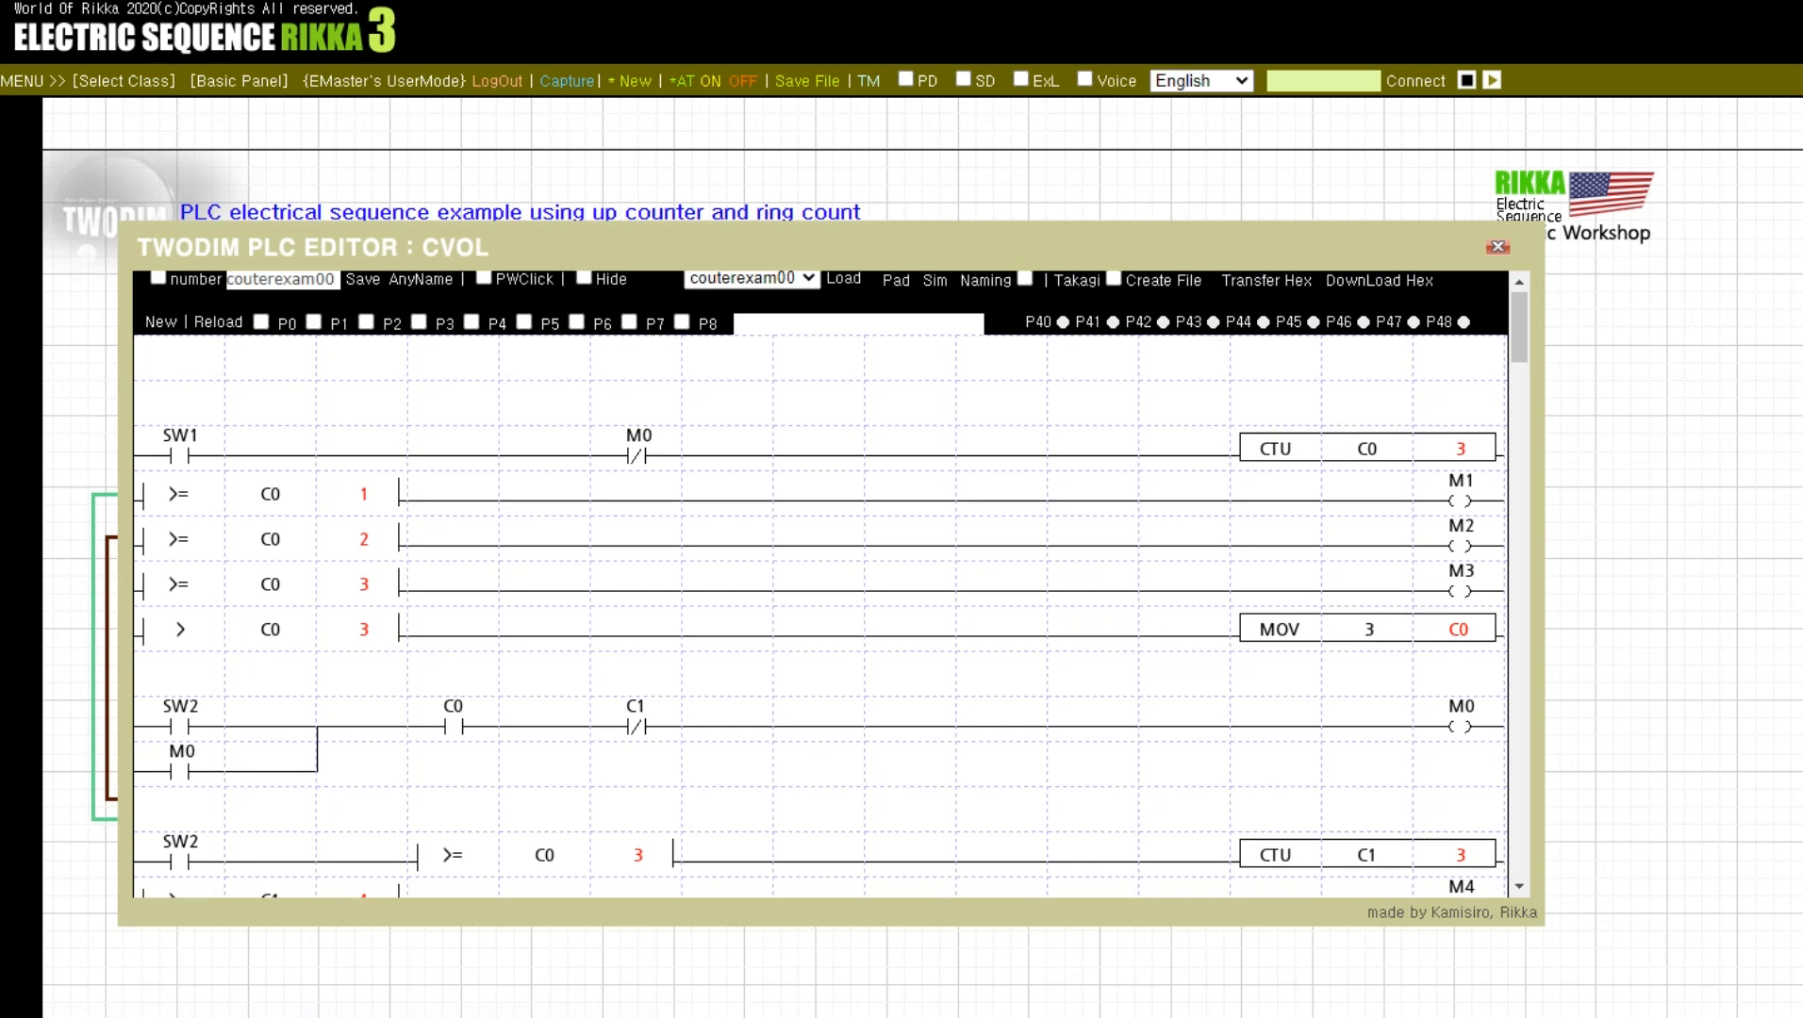
Review the ladder rungs down to END and return to the top
scroll(down, 3)
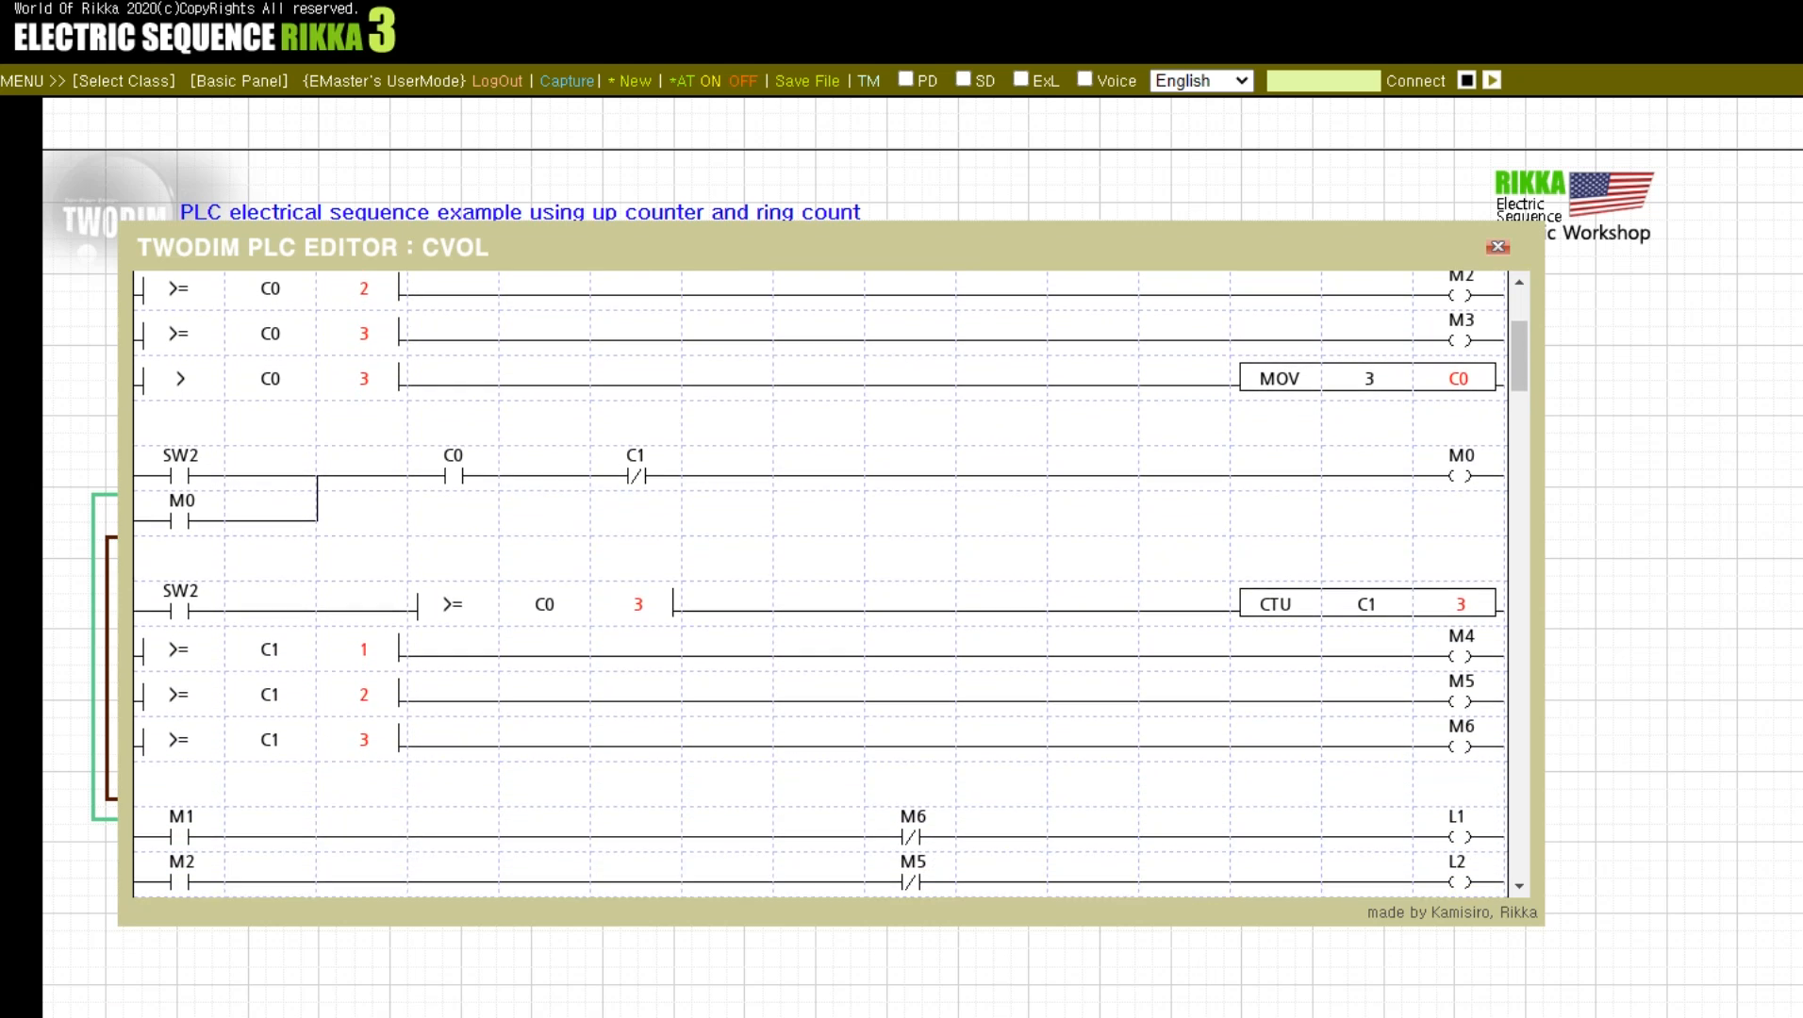
scroll(down, 3)
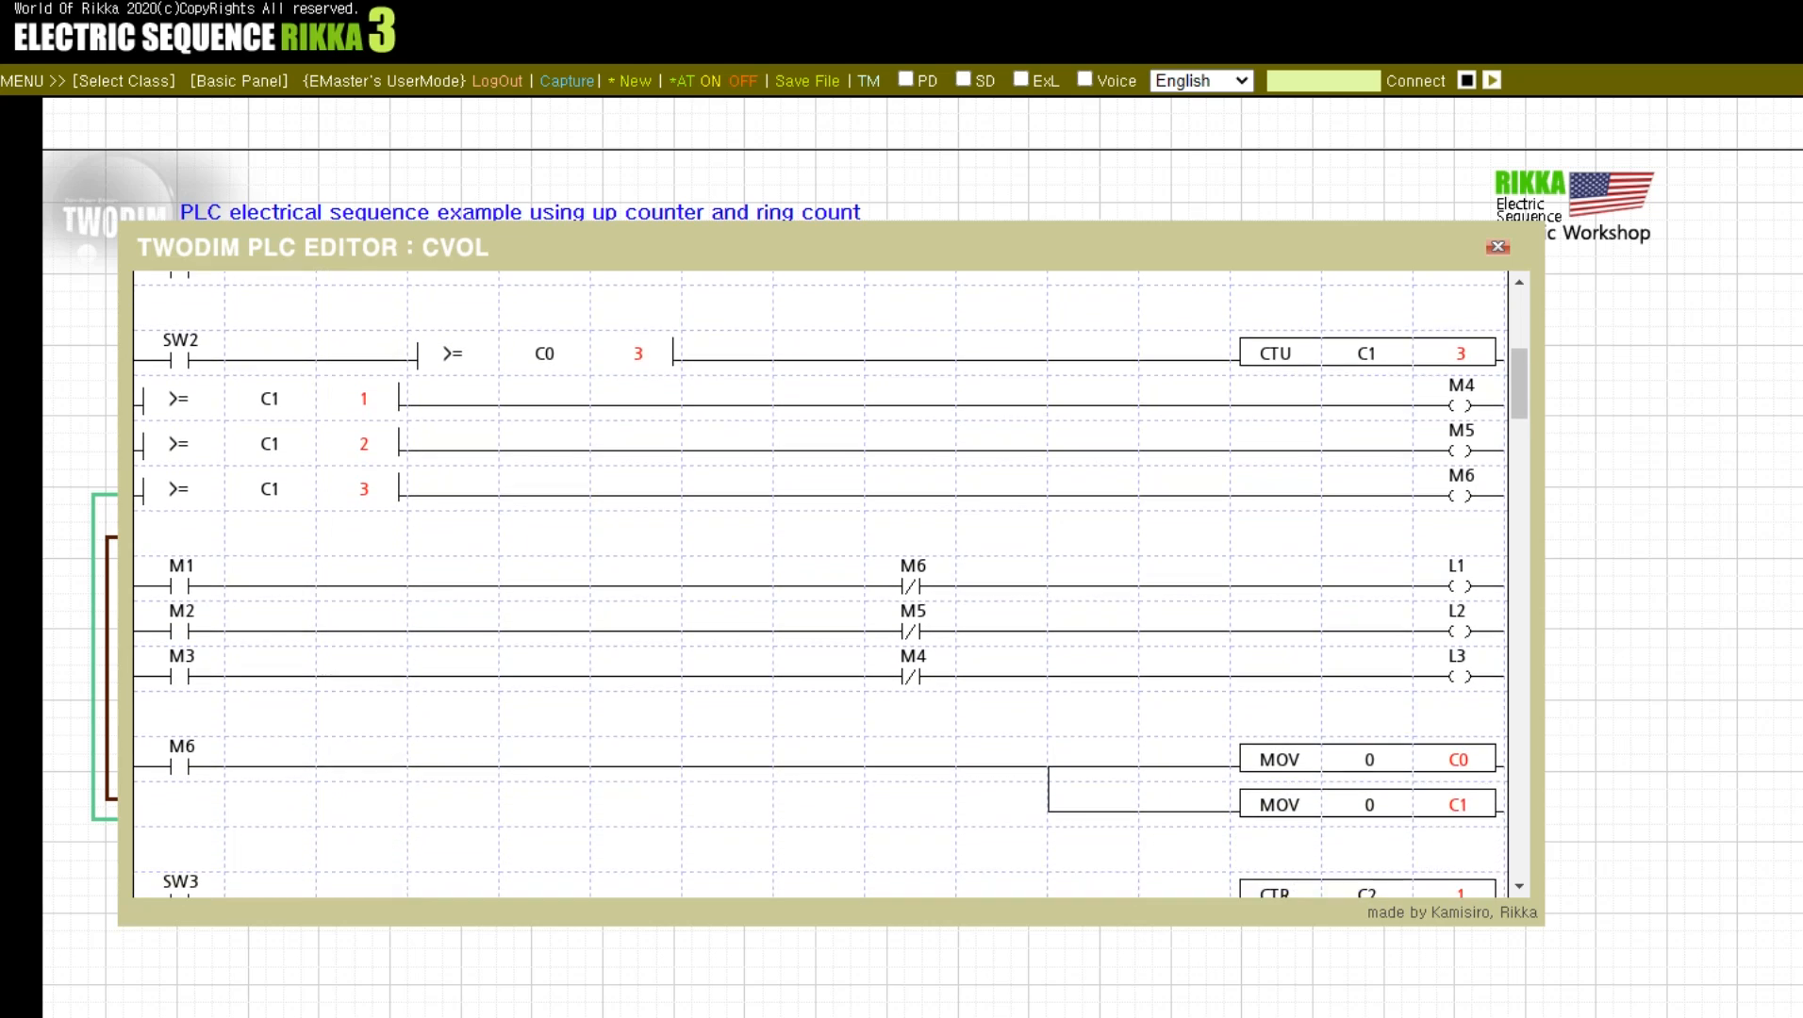
scroll(down, 3)
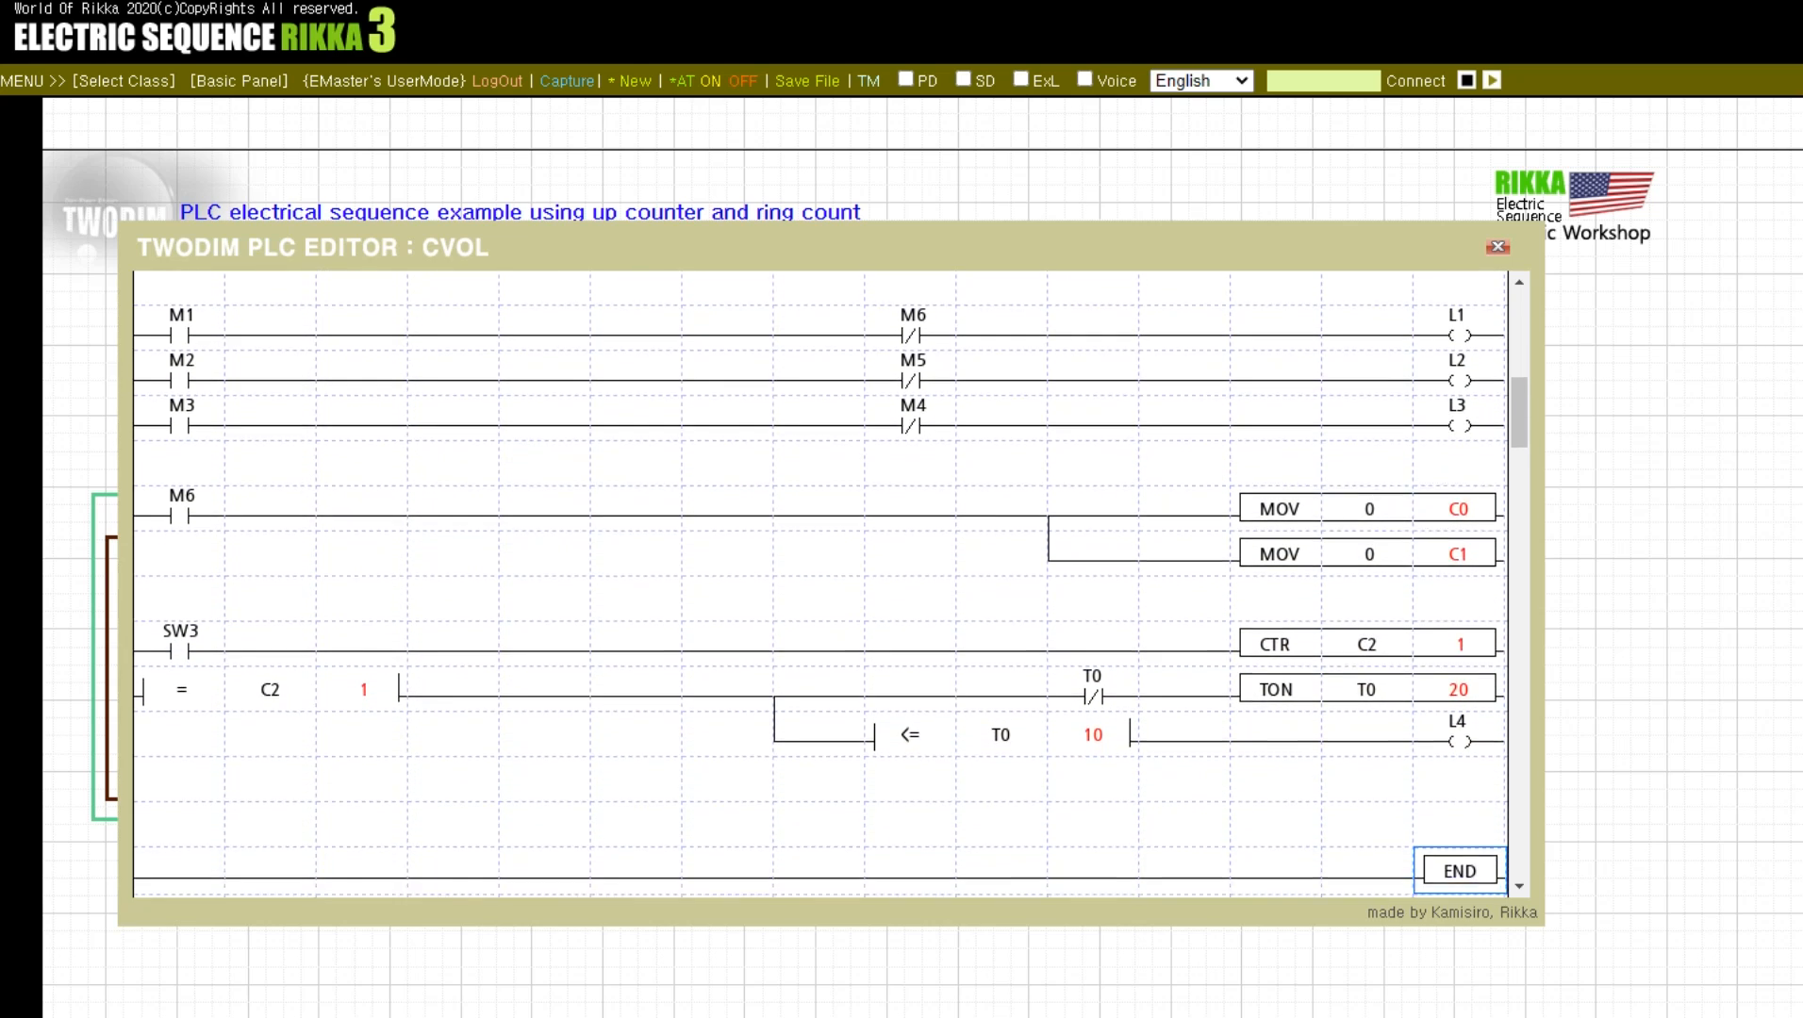
scroll(down, 3)
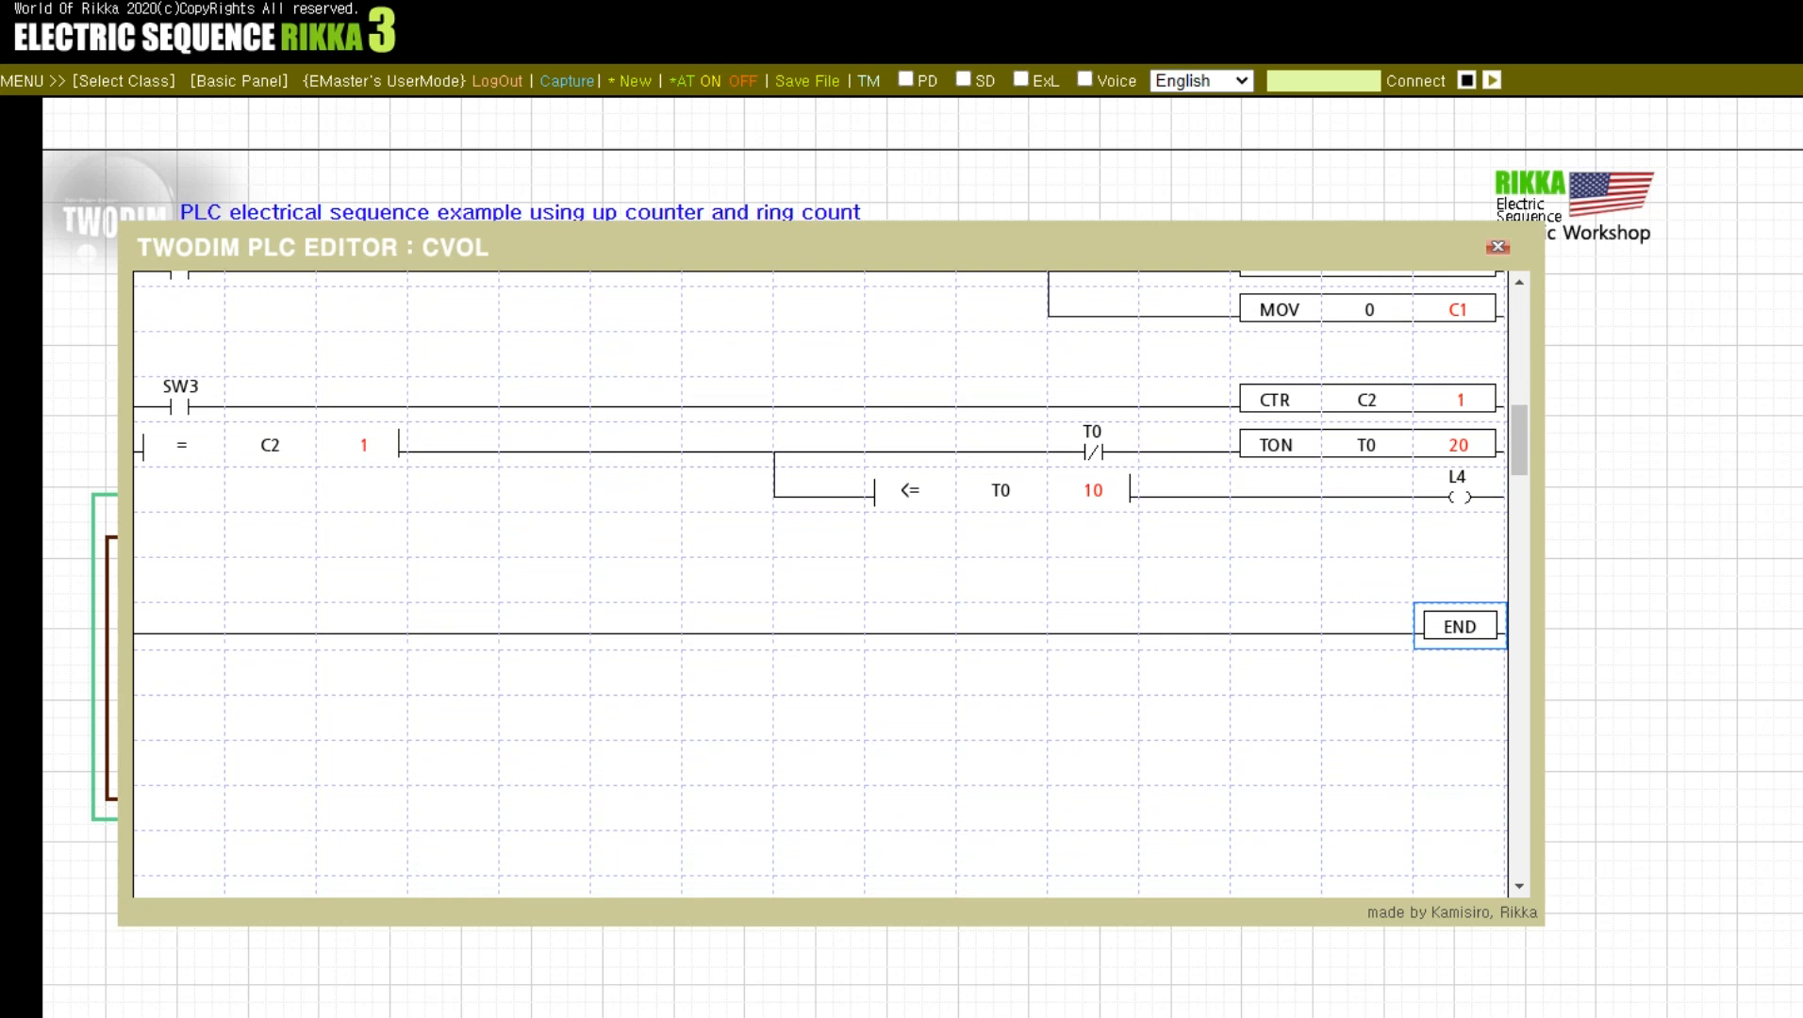
scroll(up, 3)
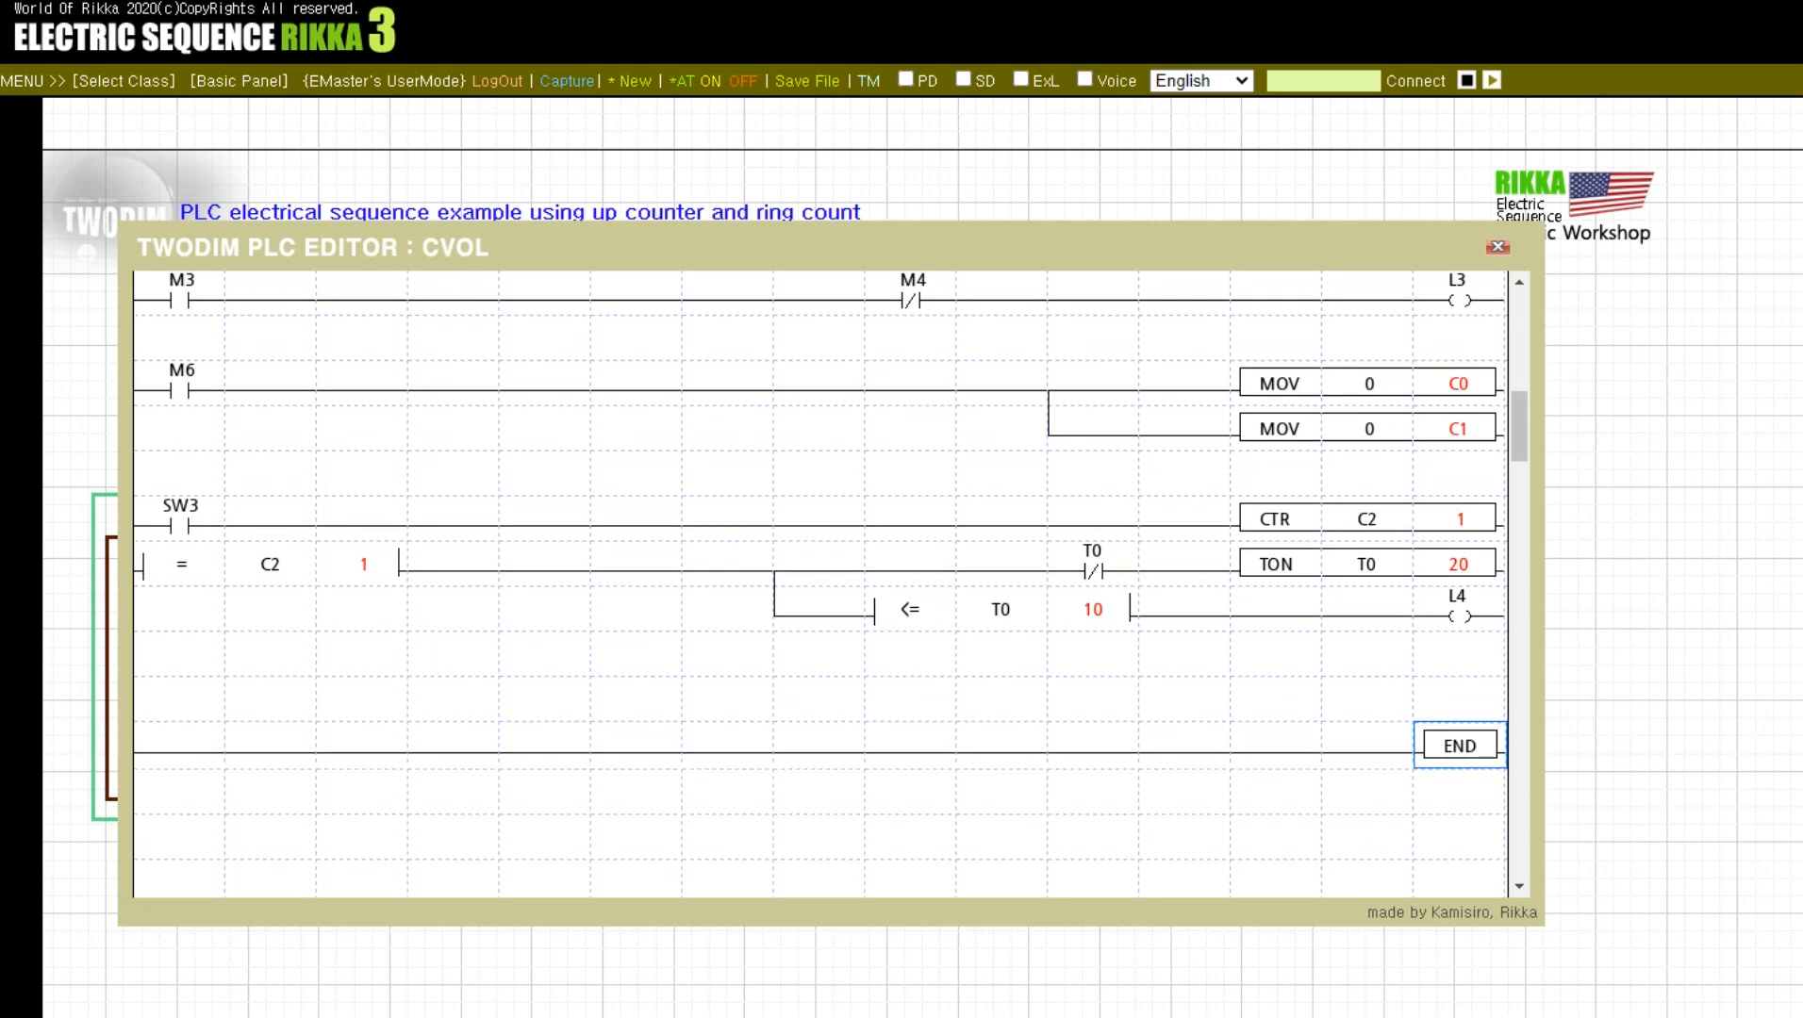
scroll(up, 3)
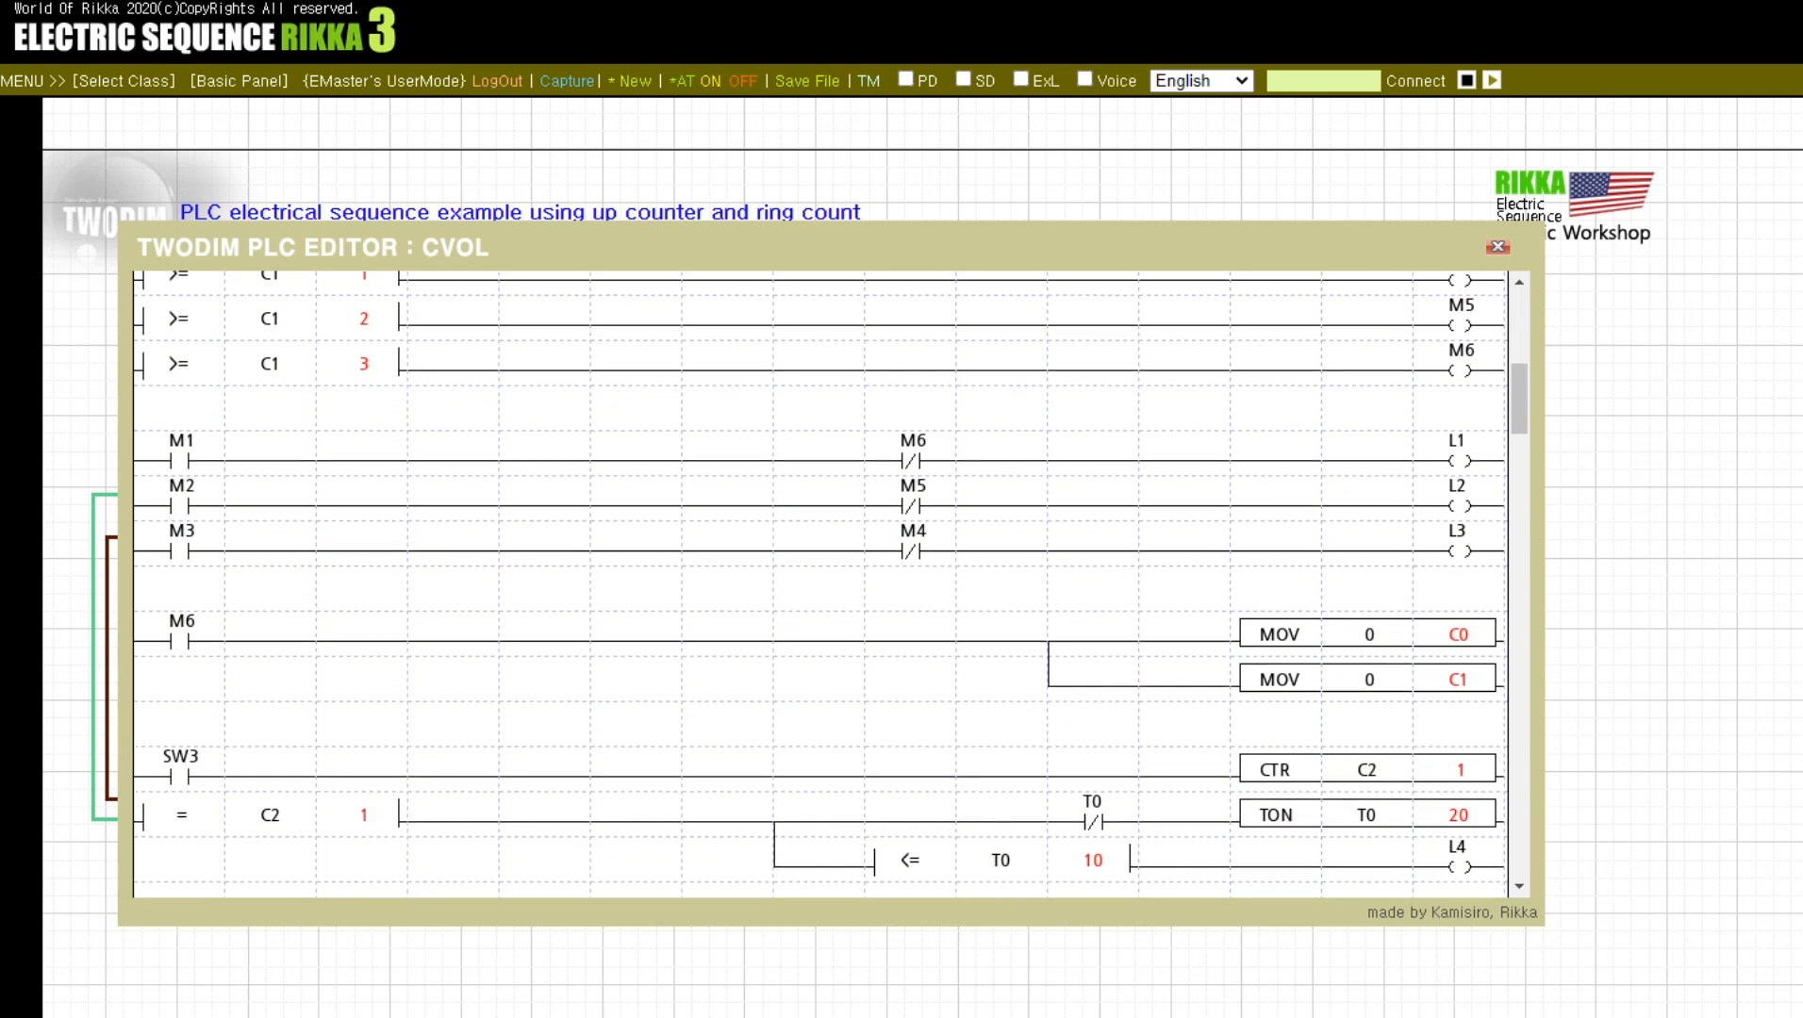
scroll(up, 3)
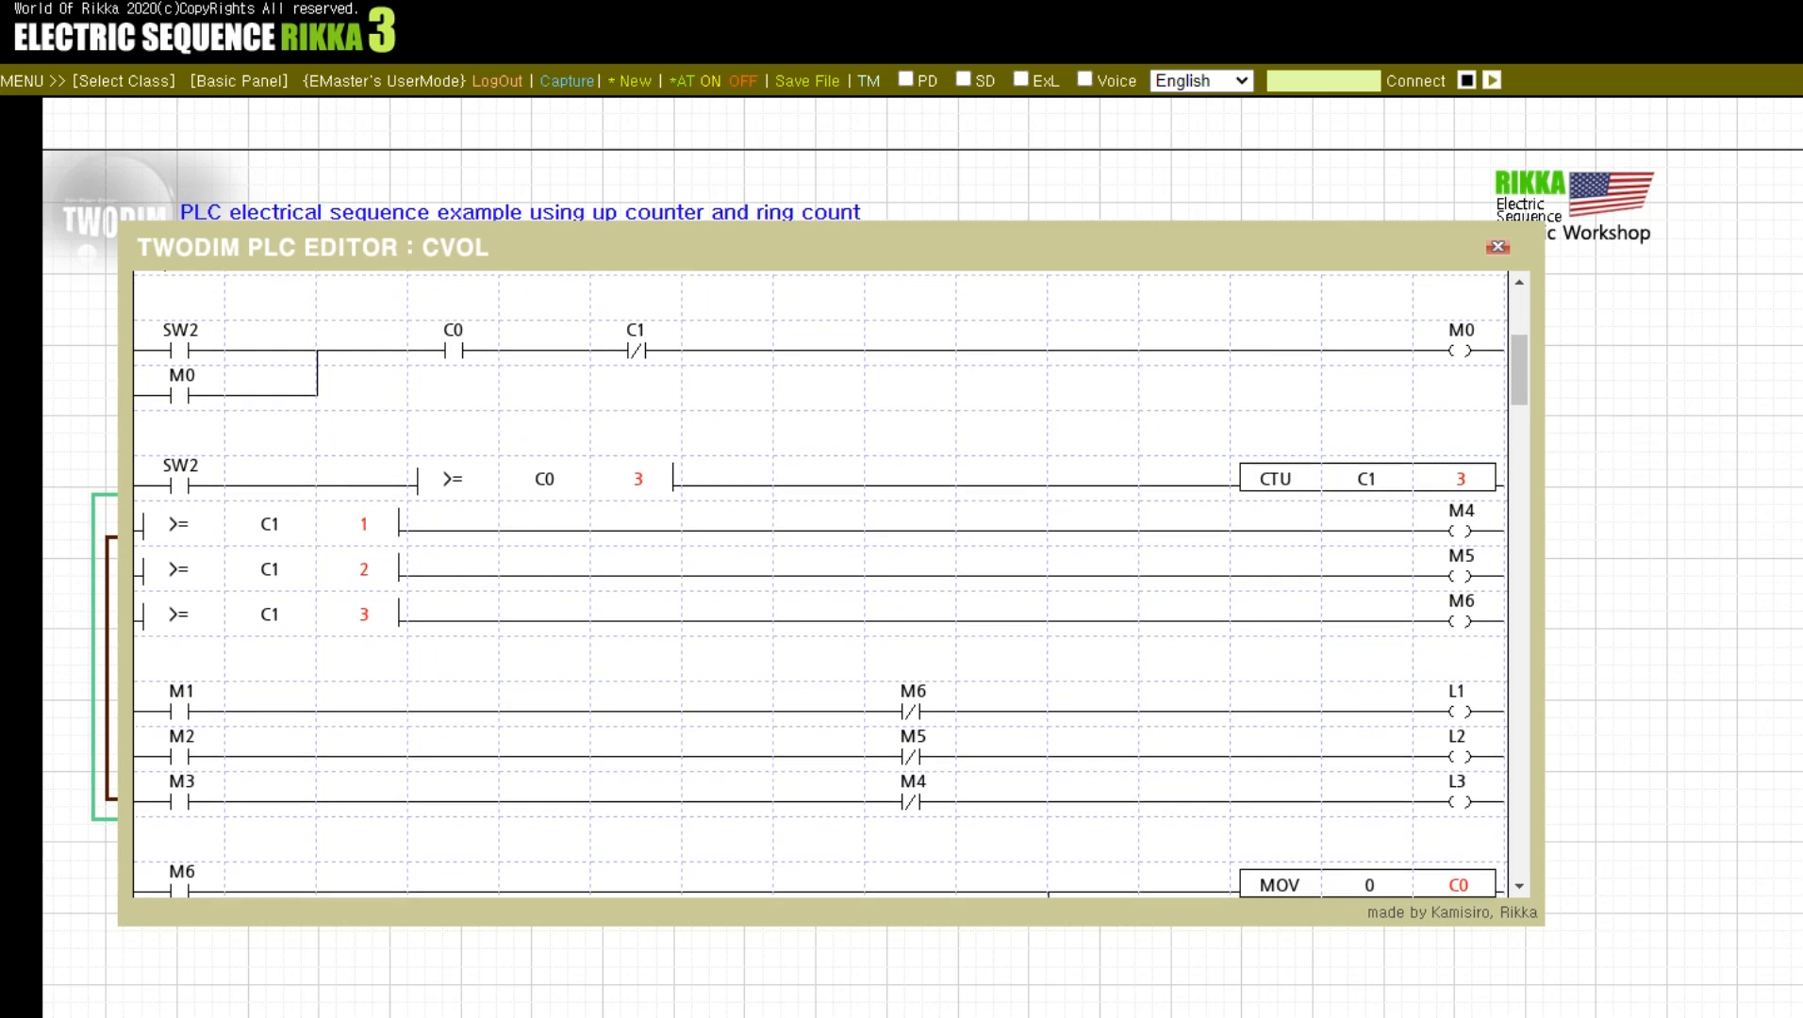
scroll(up, 3)
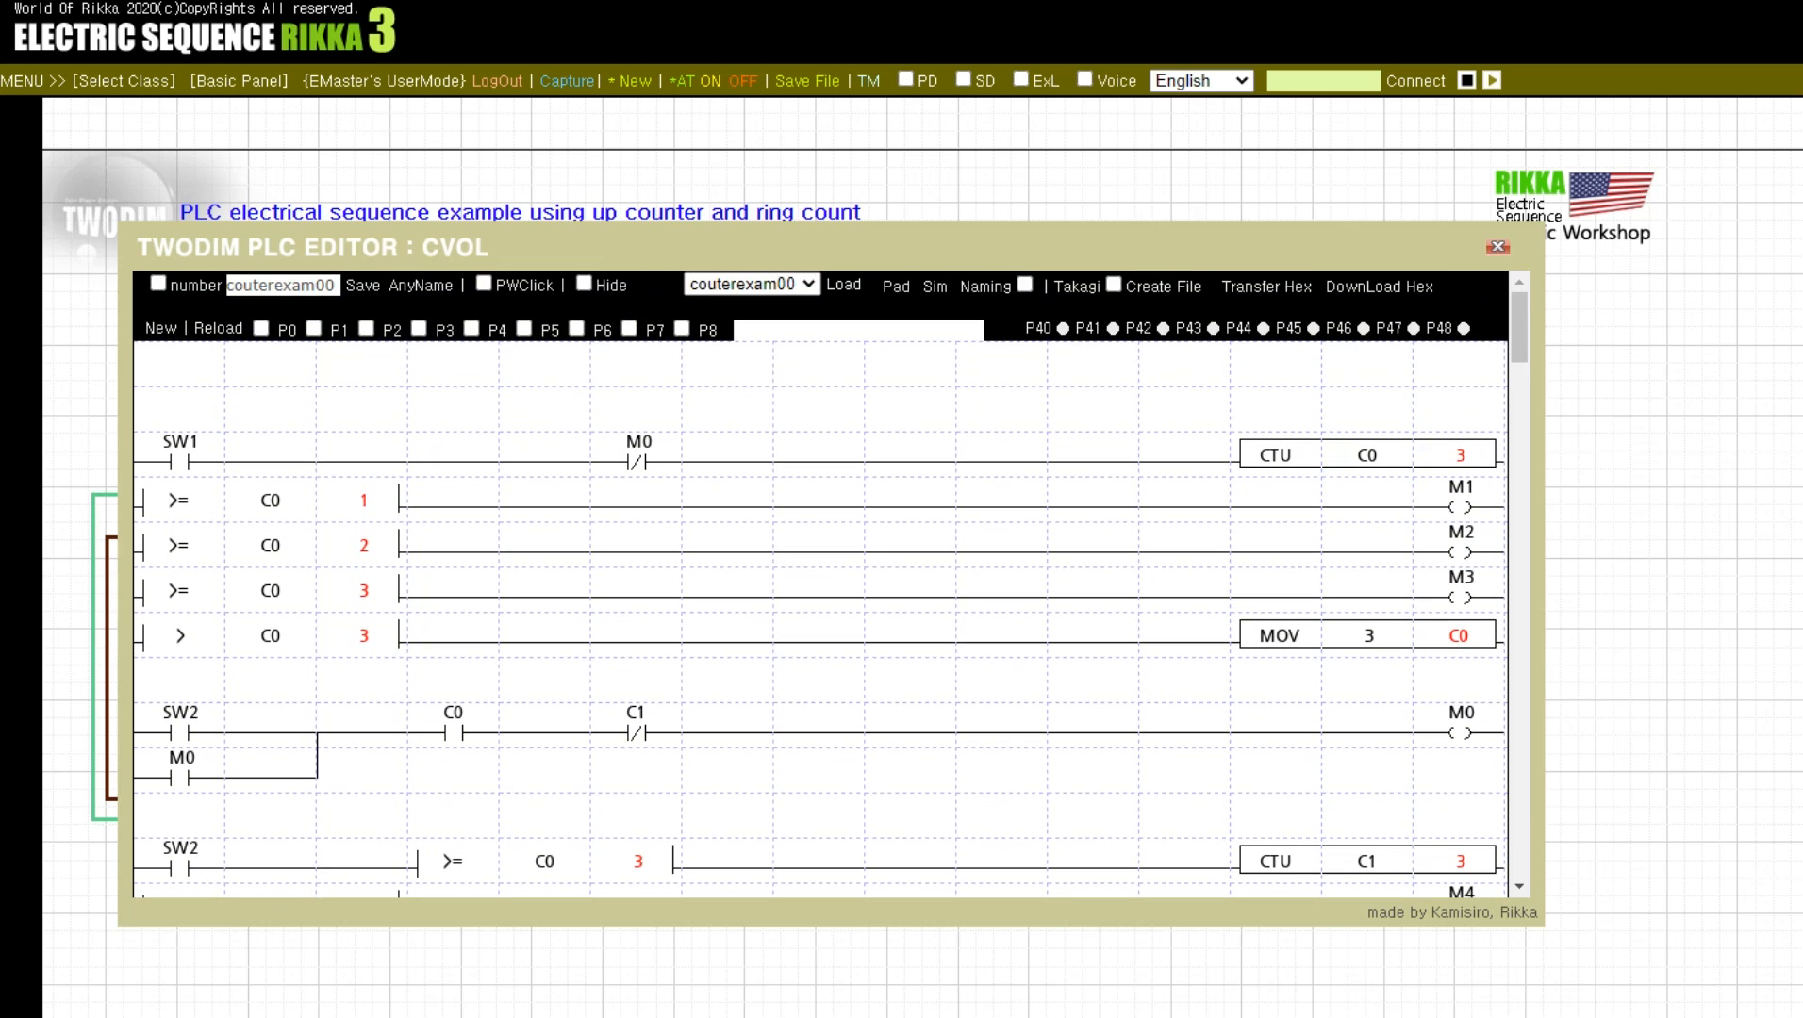
Bring up the I/O simulation panel and pulse SW1 twice to light L1 and L2
click(485, 285)
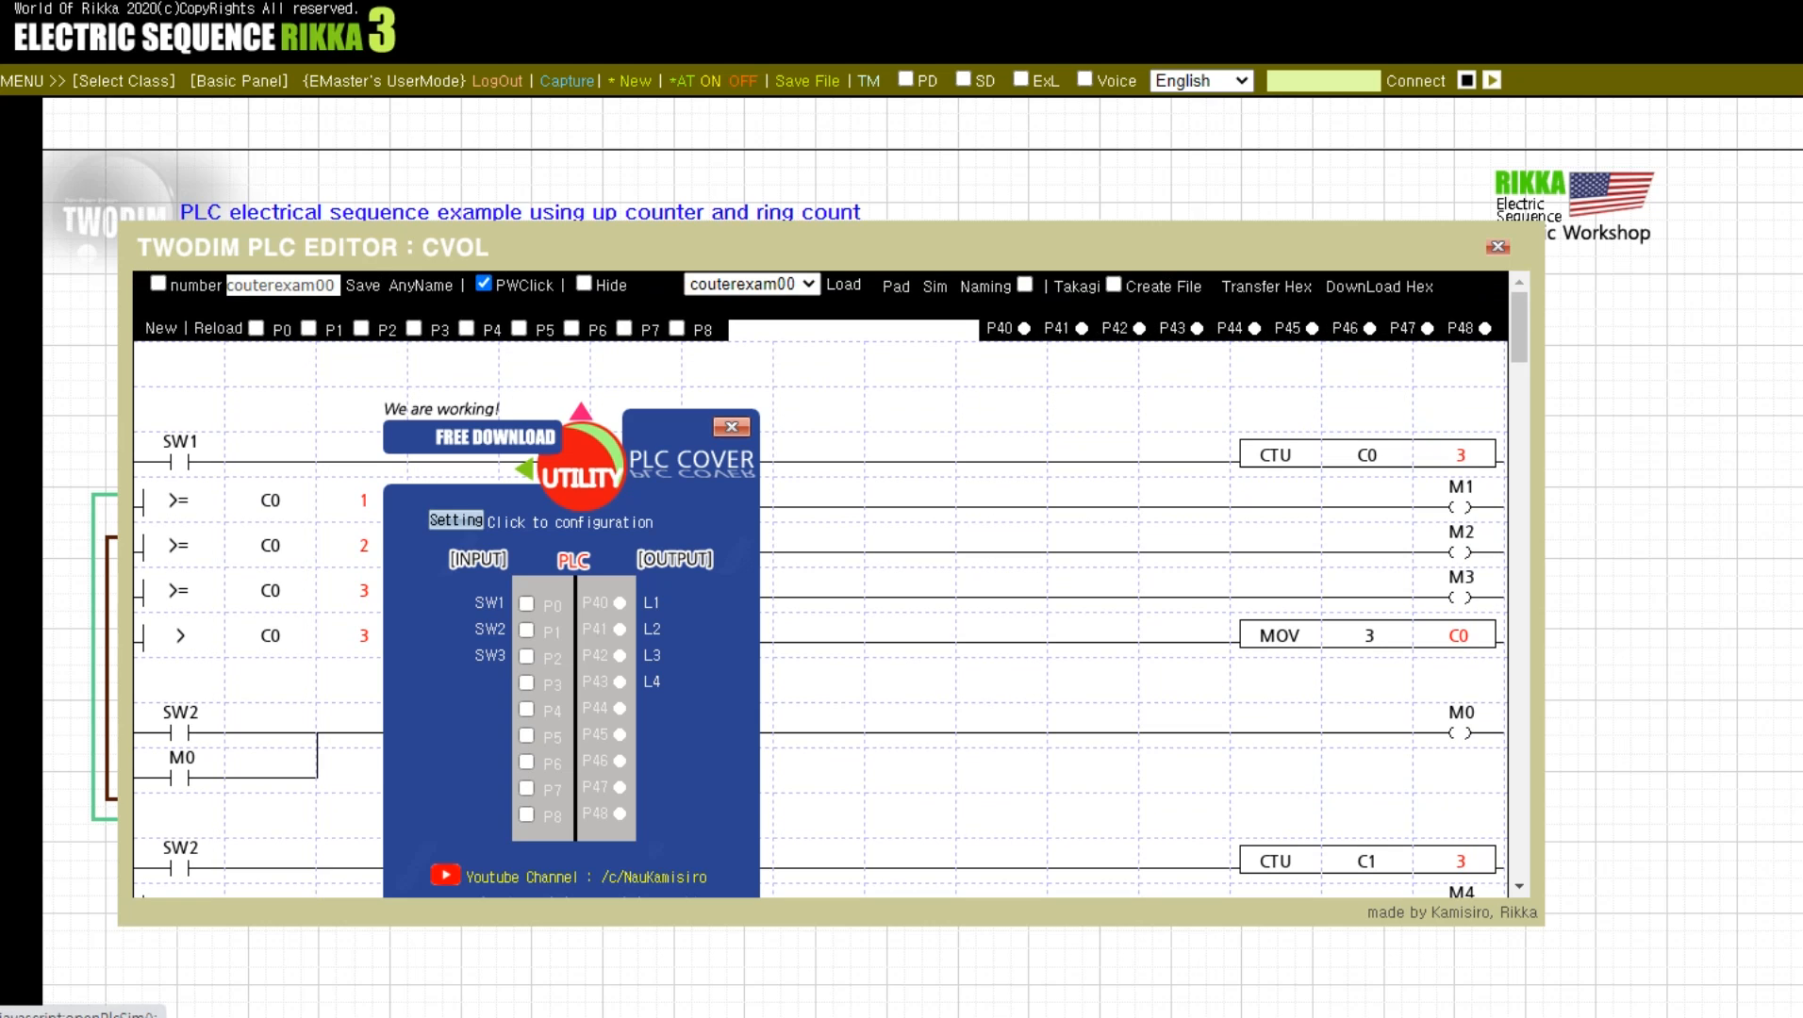
click(526, 601)
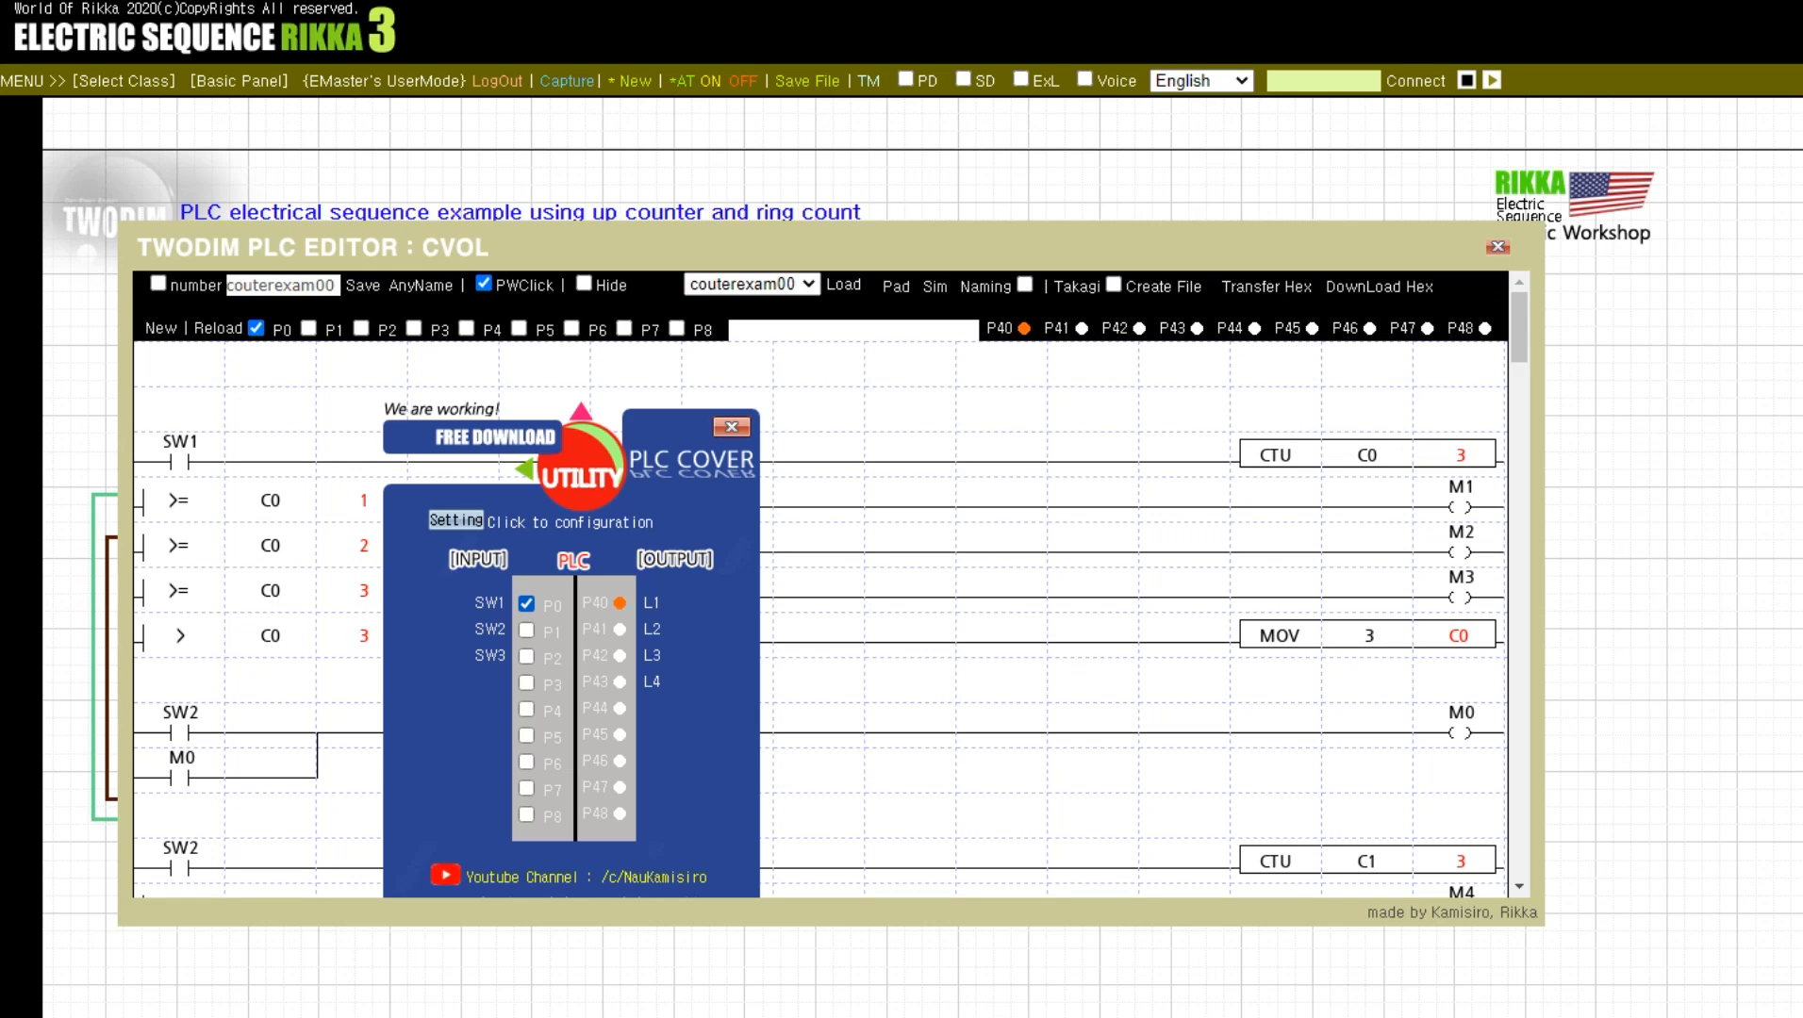
click(526, 603)
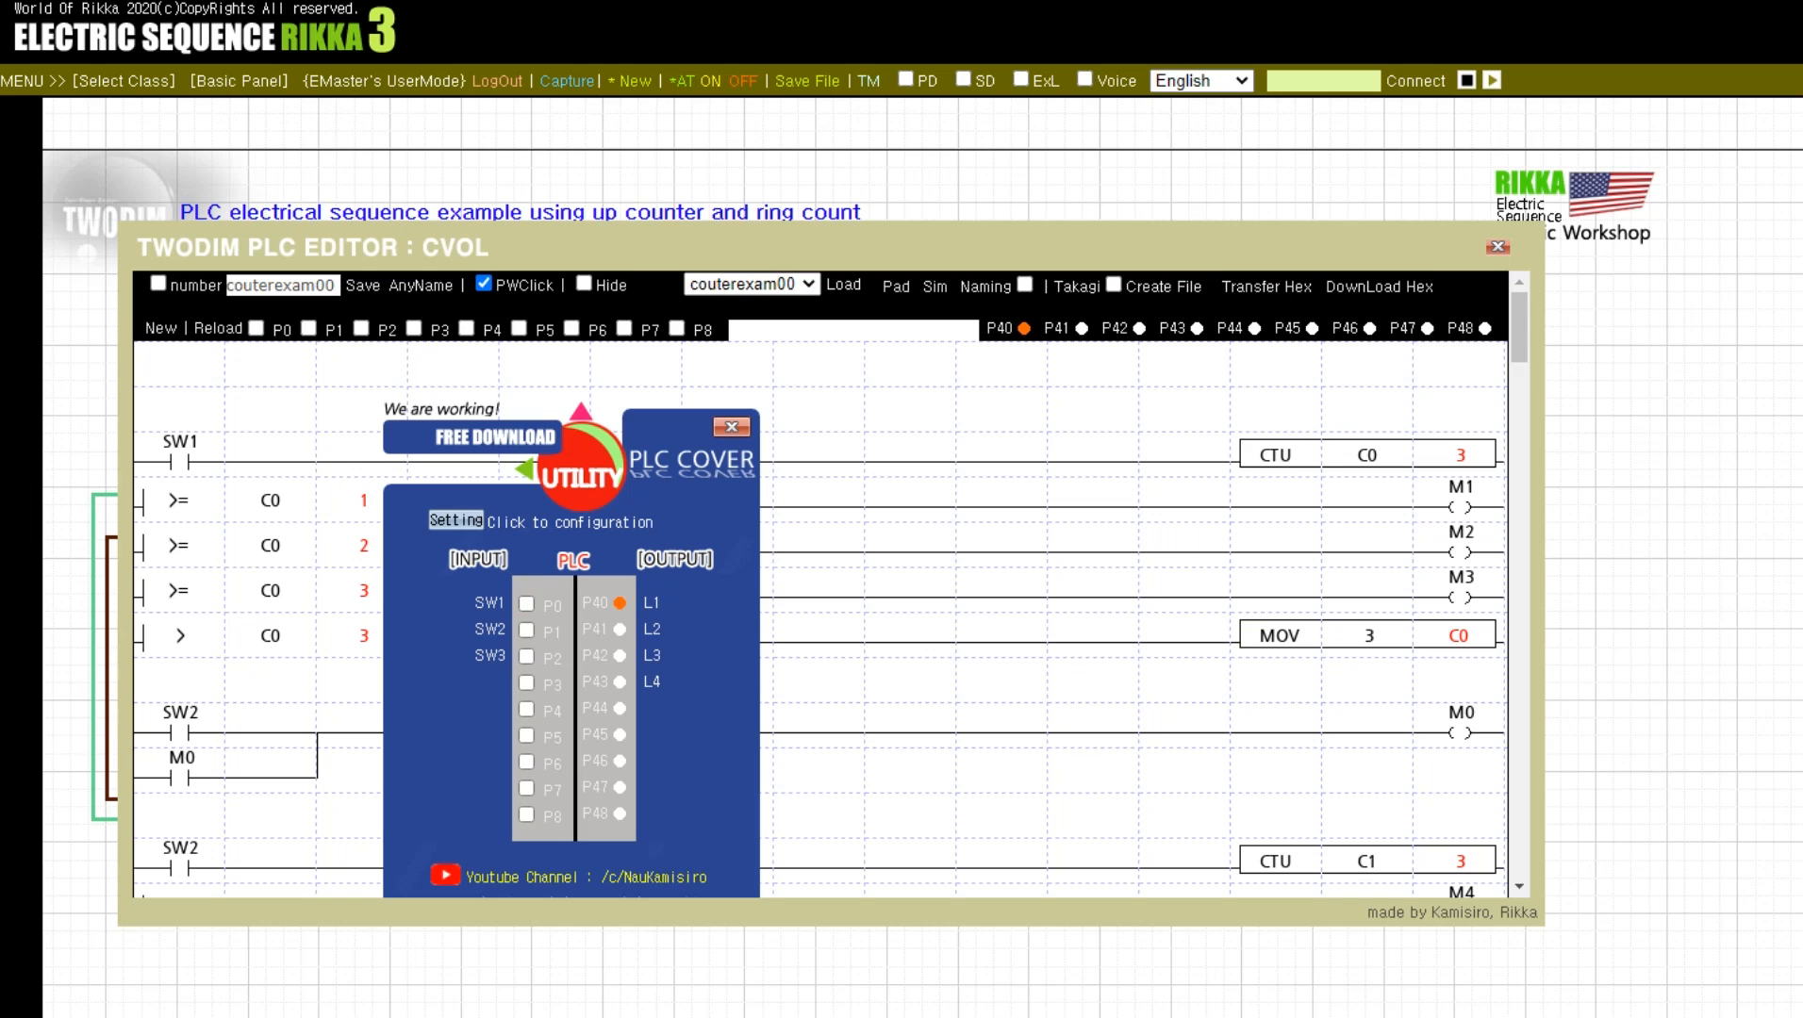
click(526, 604)
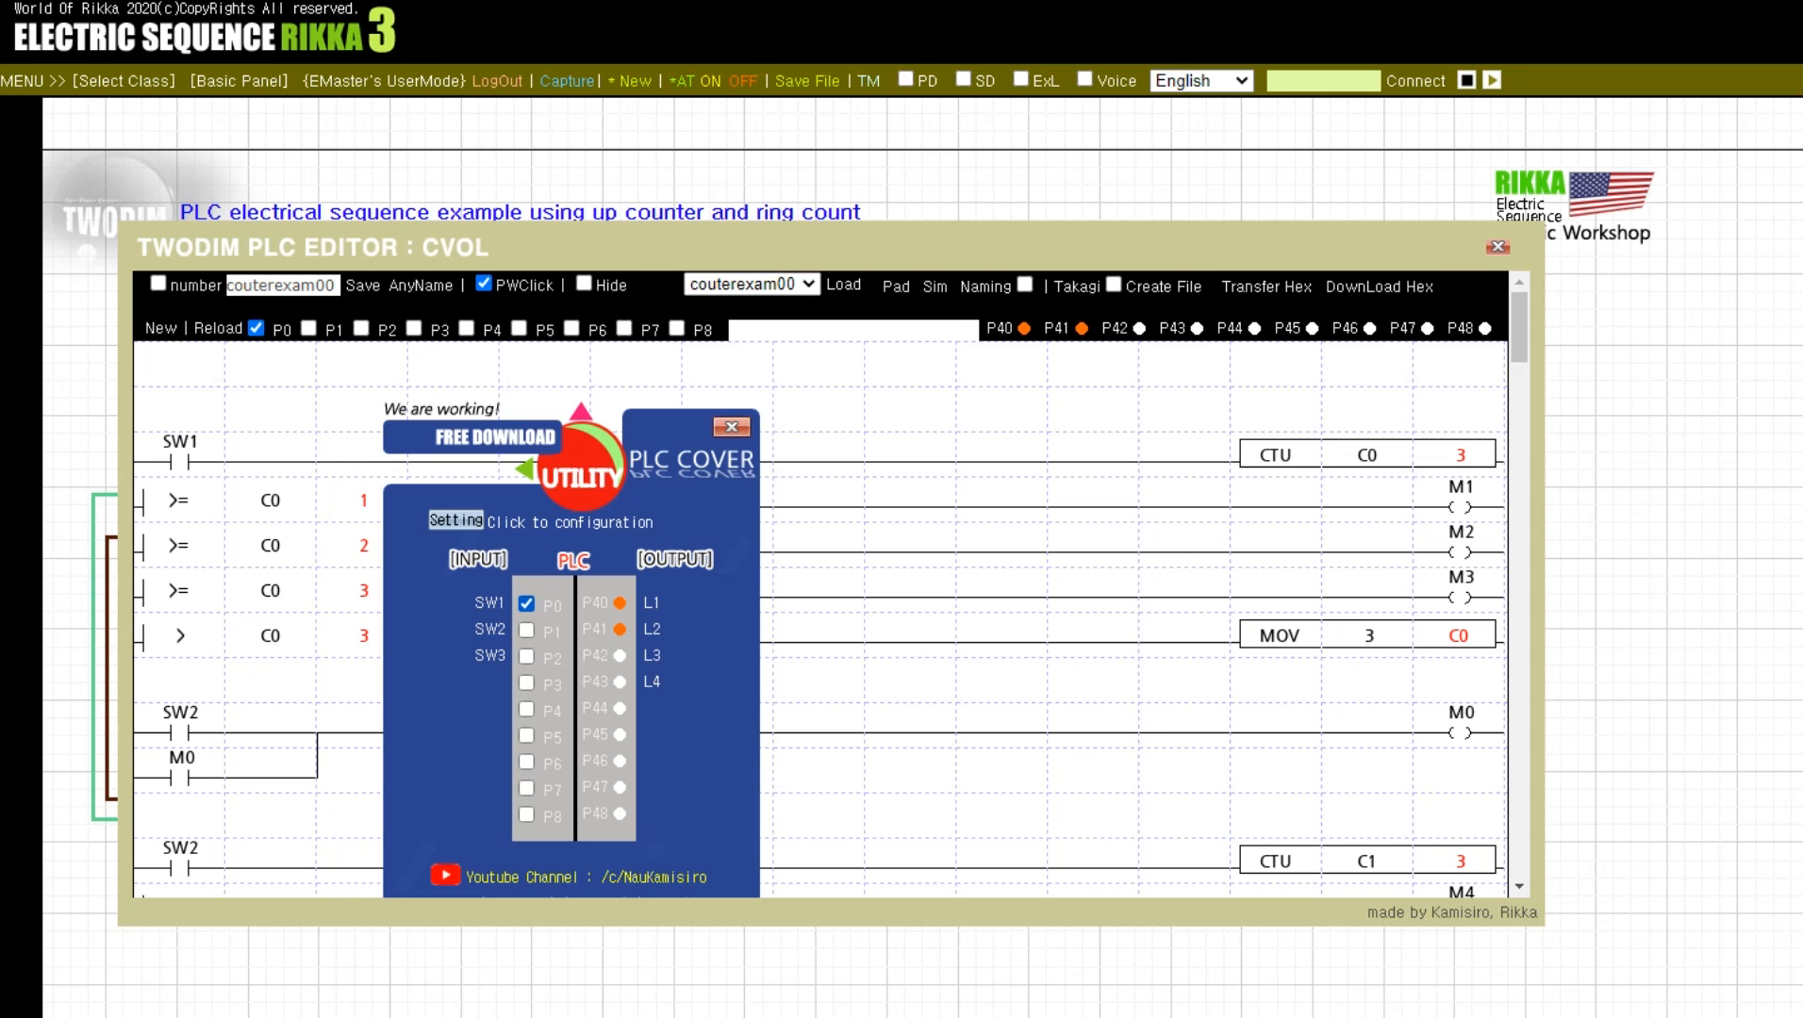
click(526, 603)
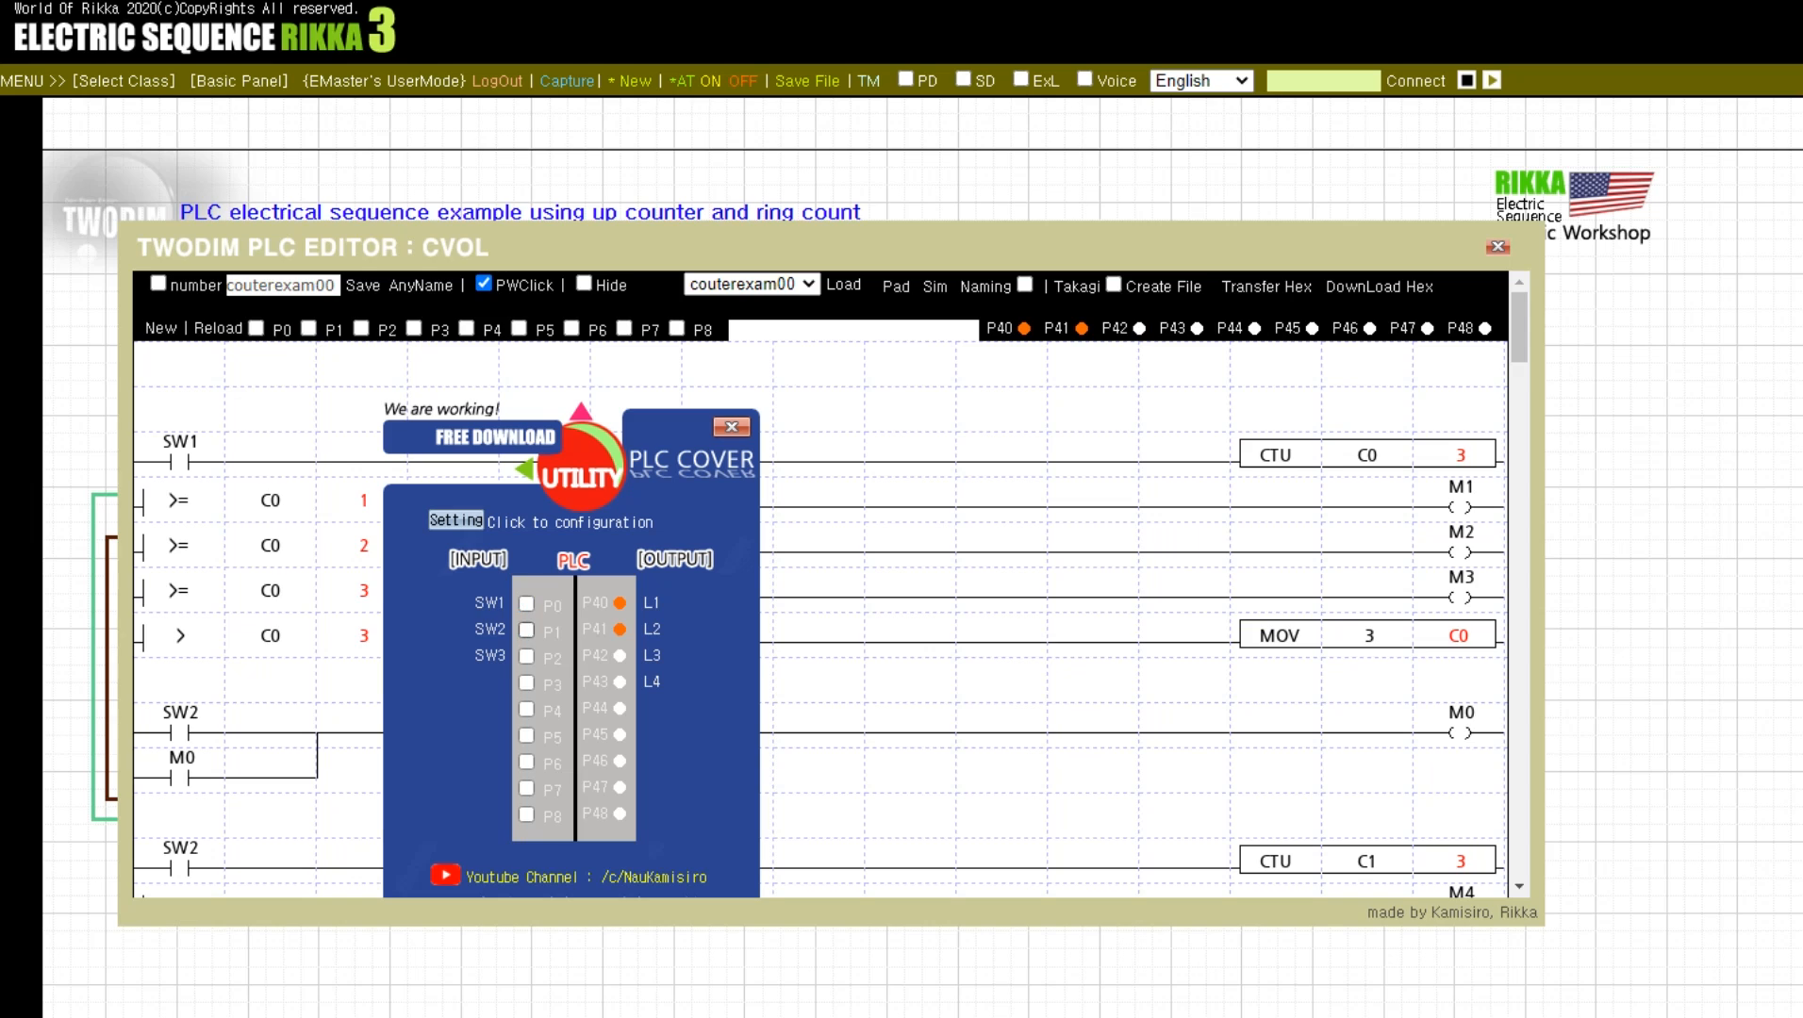
Toggle SW3 and SW1 to light the remaining lamps up to L4, then SW2 to clear them
click(526, 628)
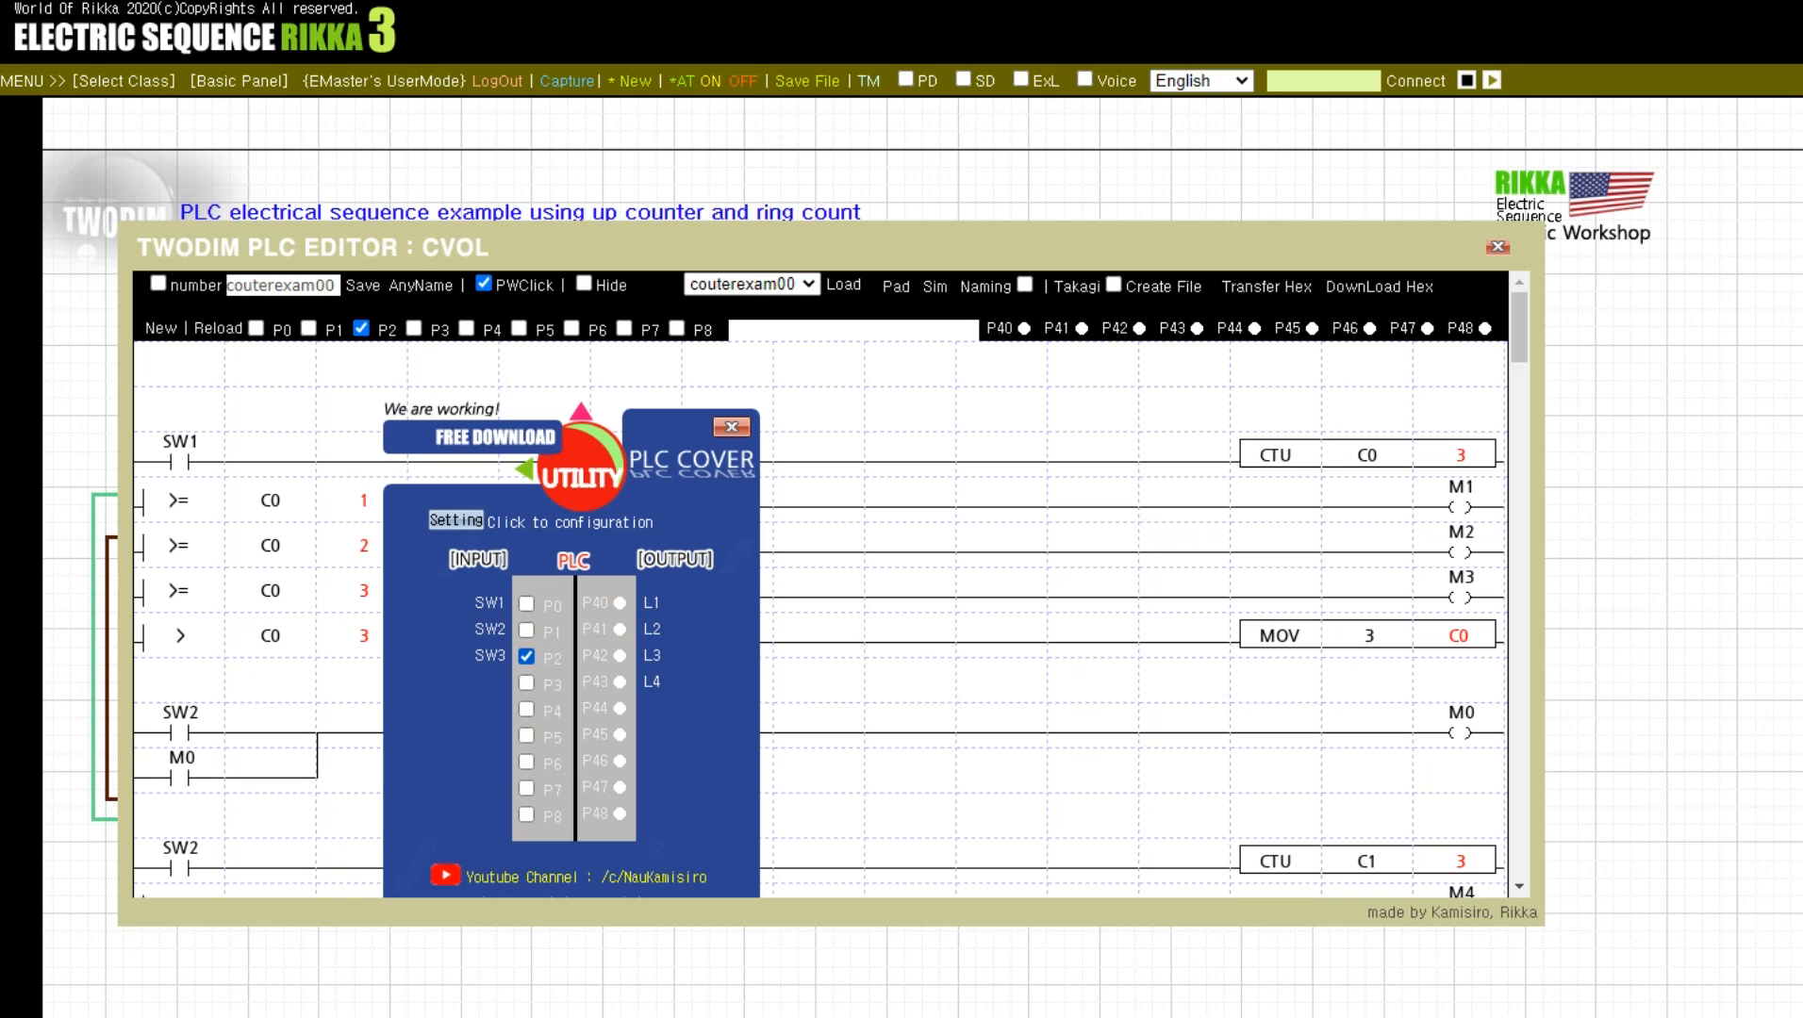
click(526, 657)
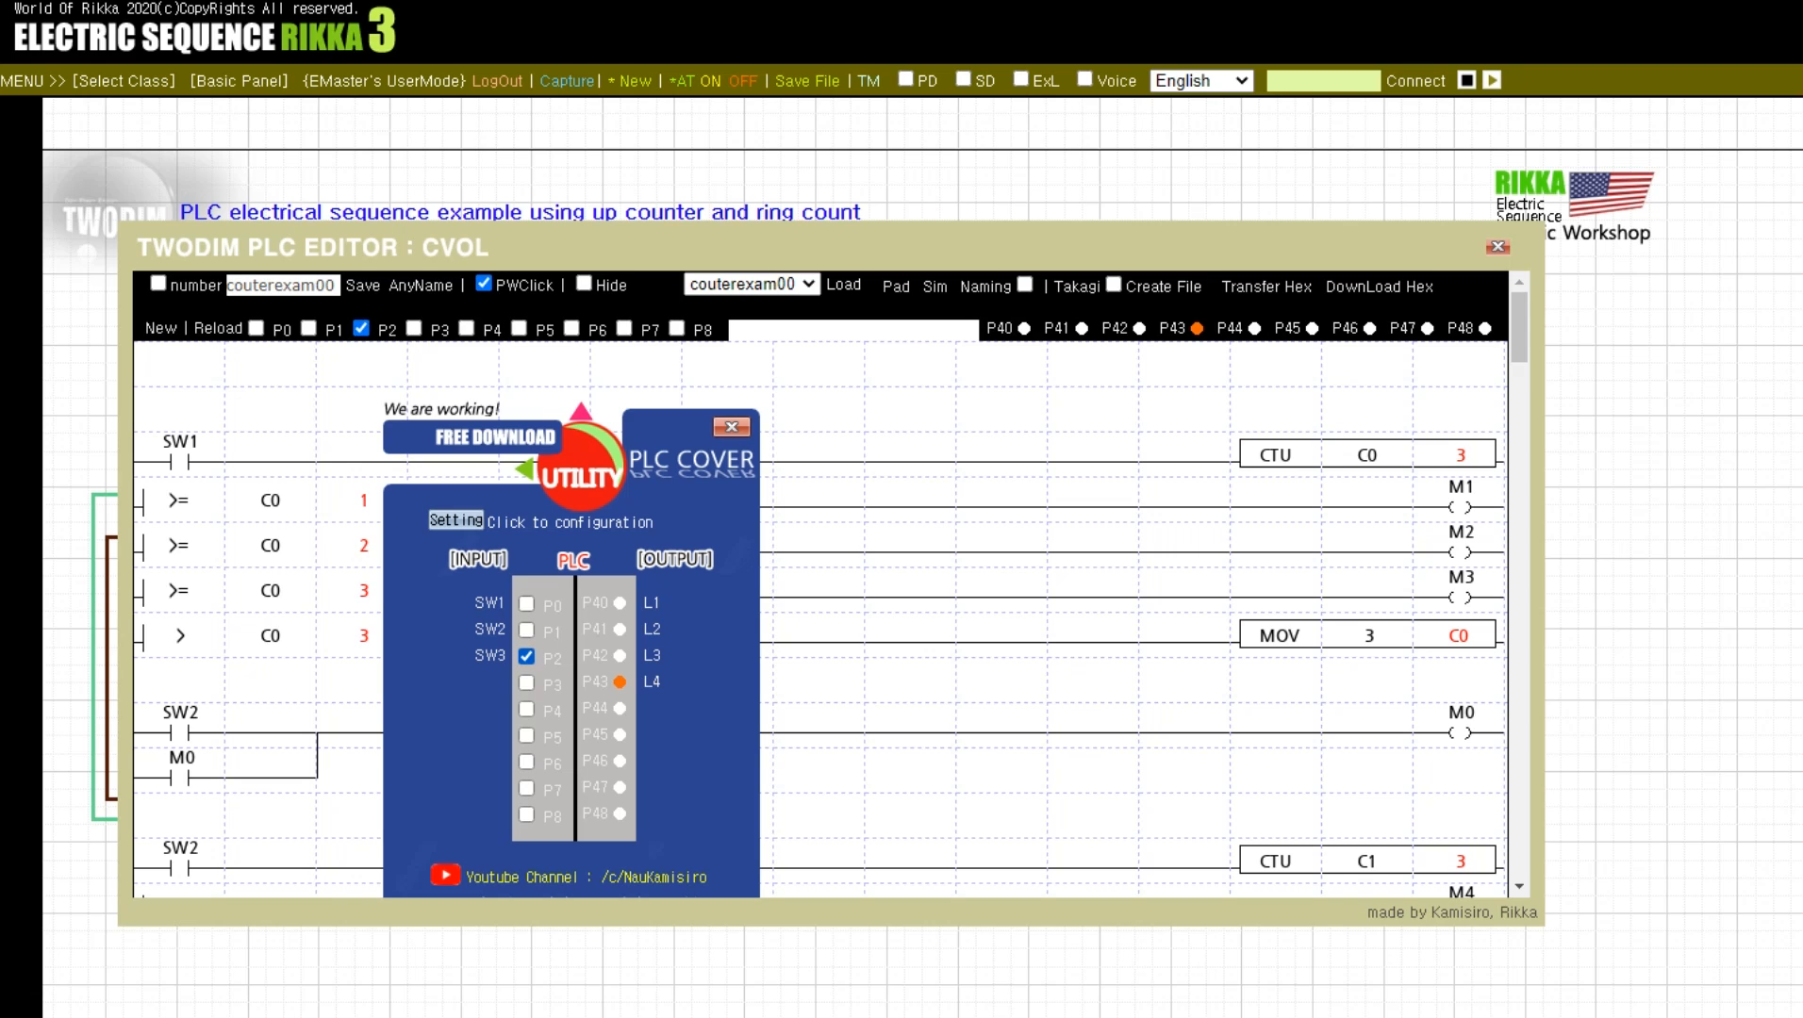
click(526, 656)
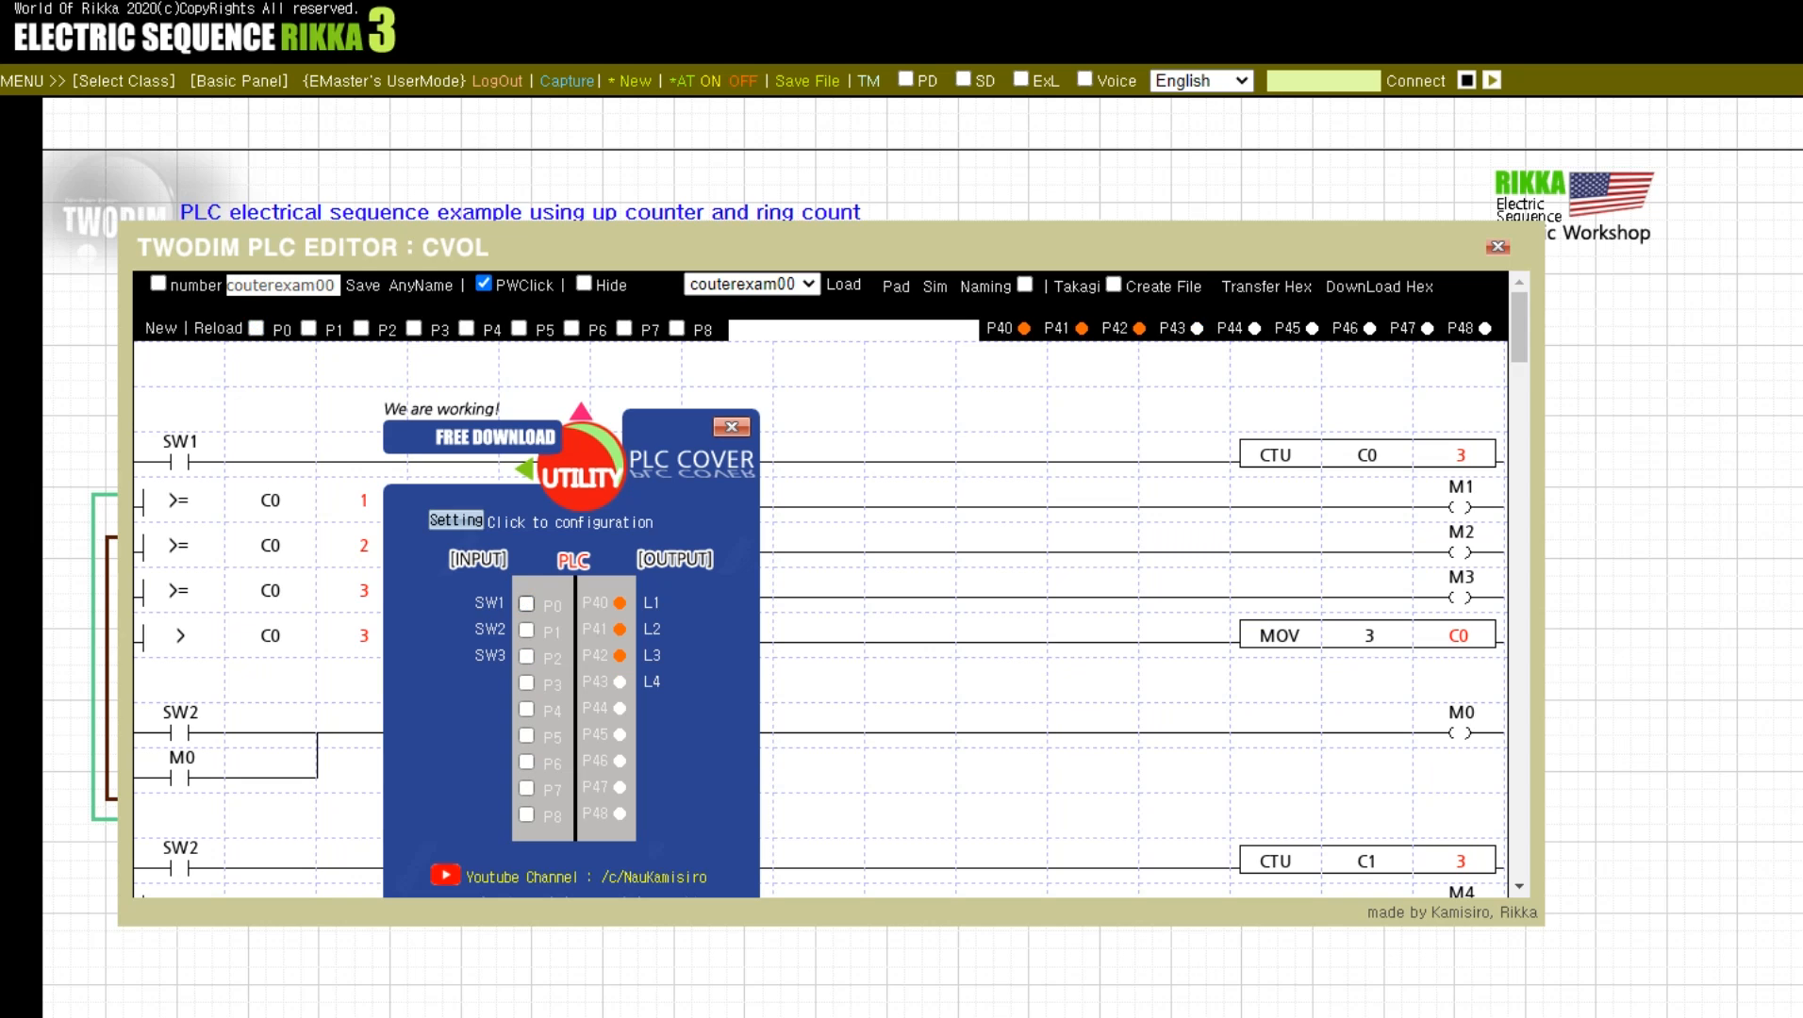
click(527, 602)
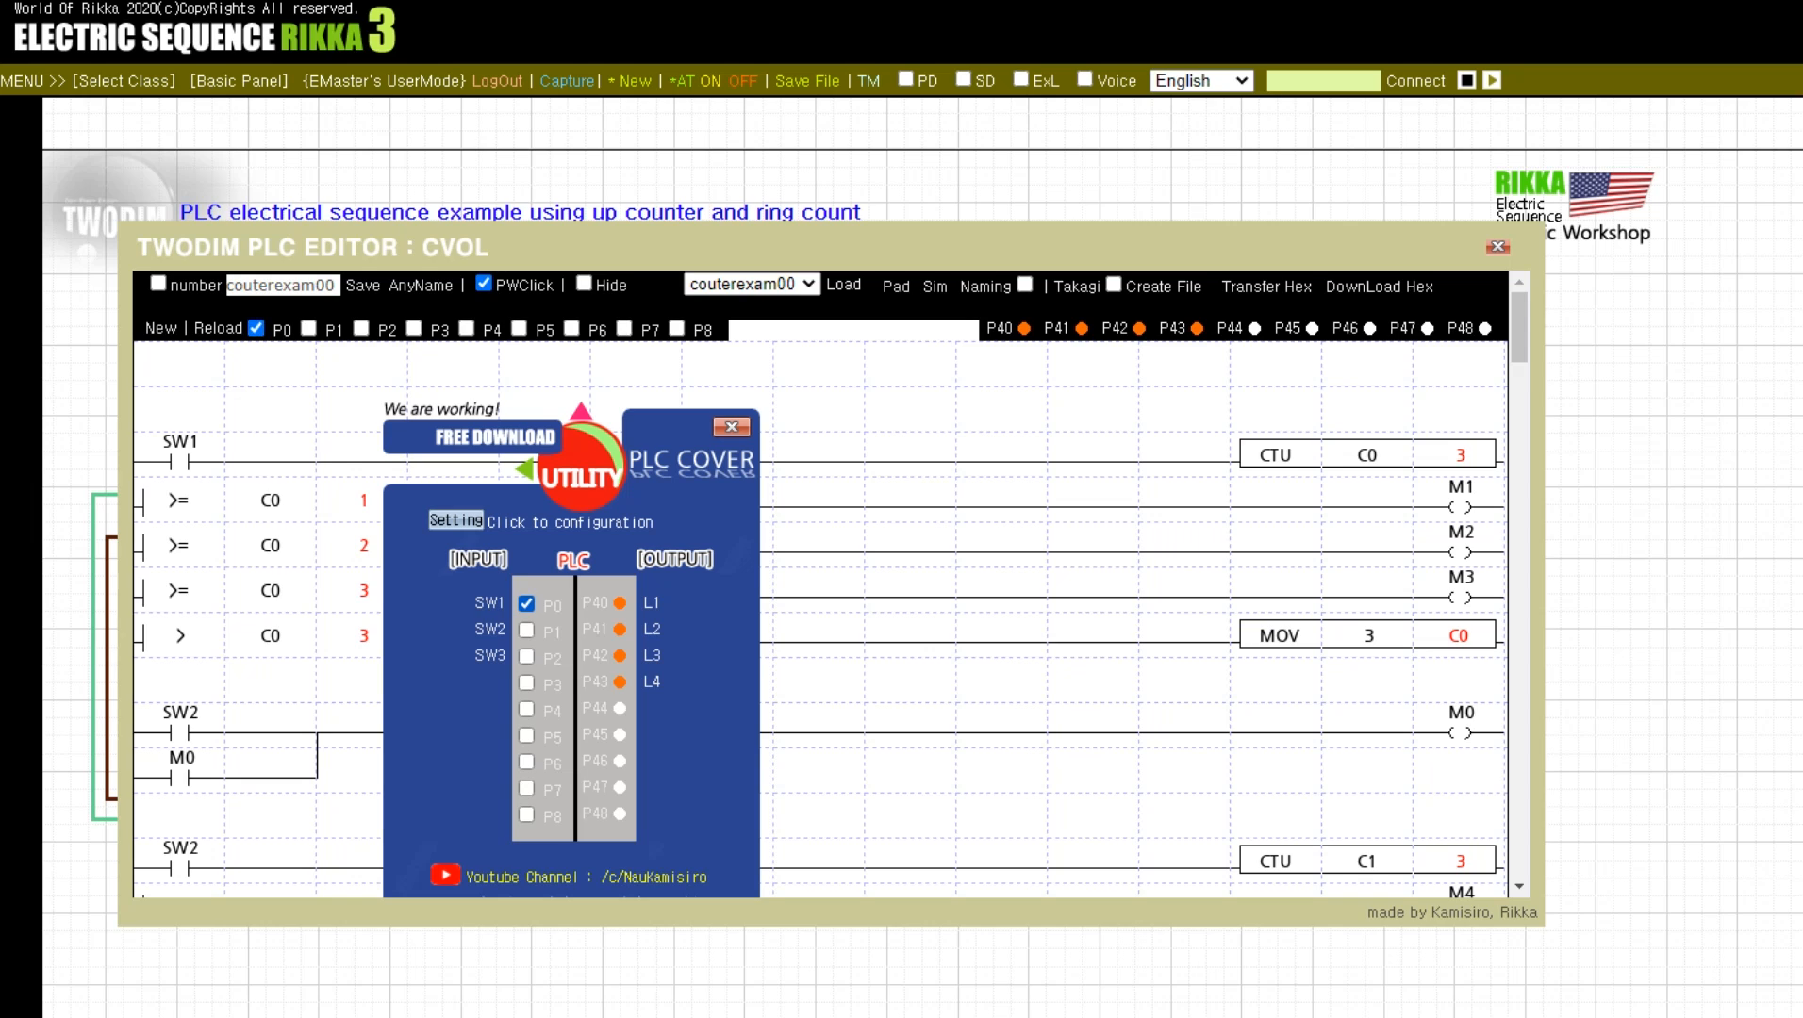
click(526, 630)
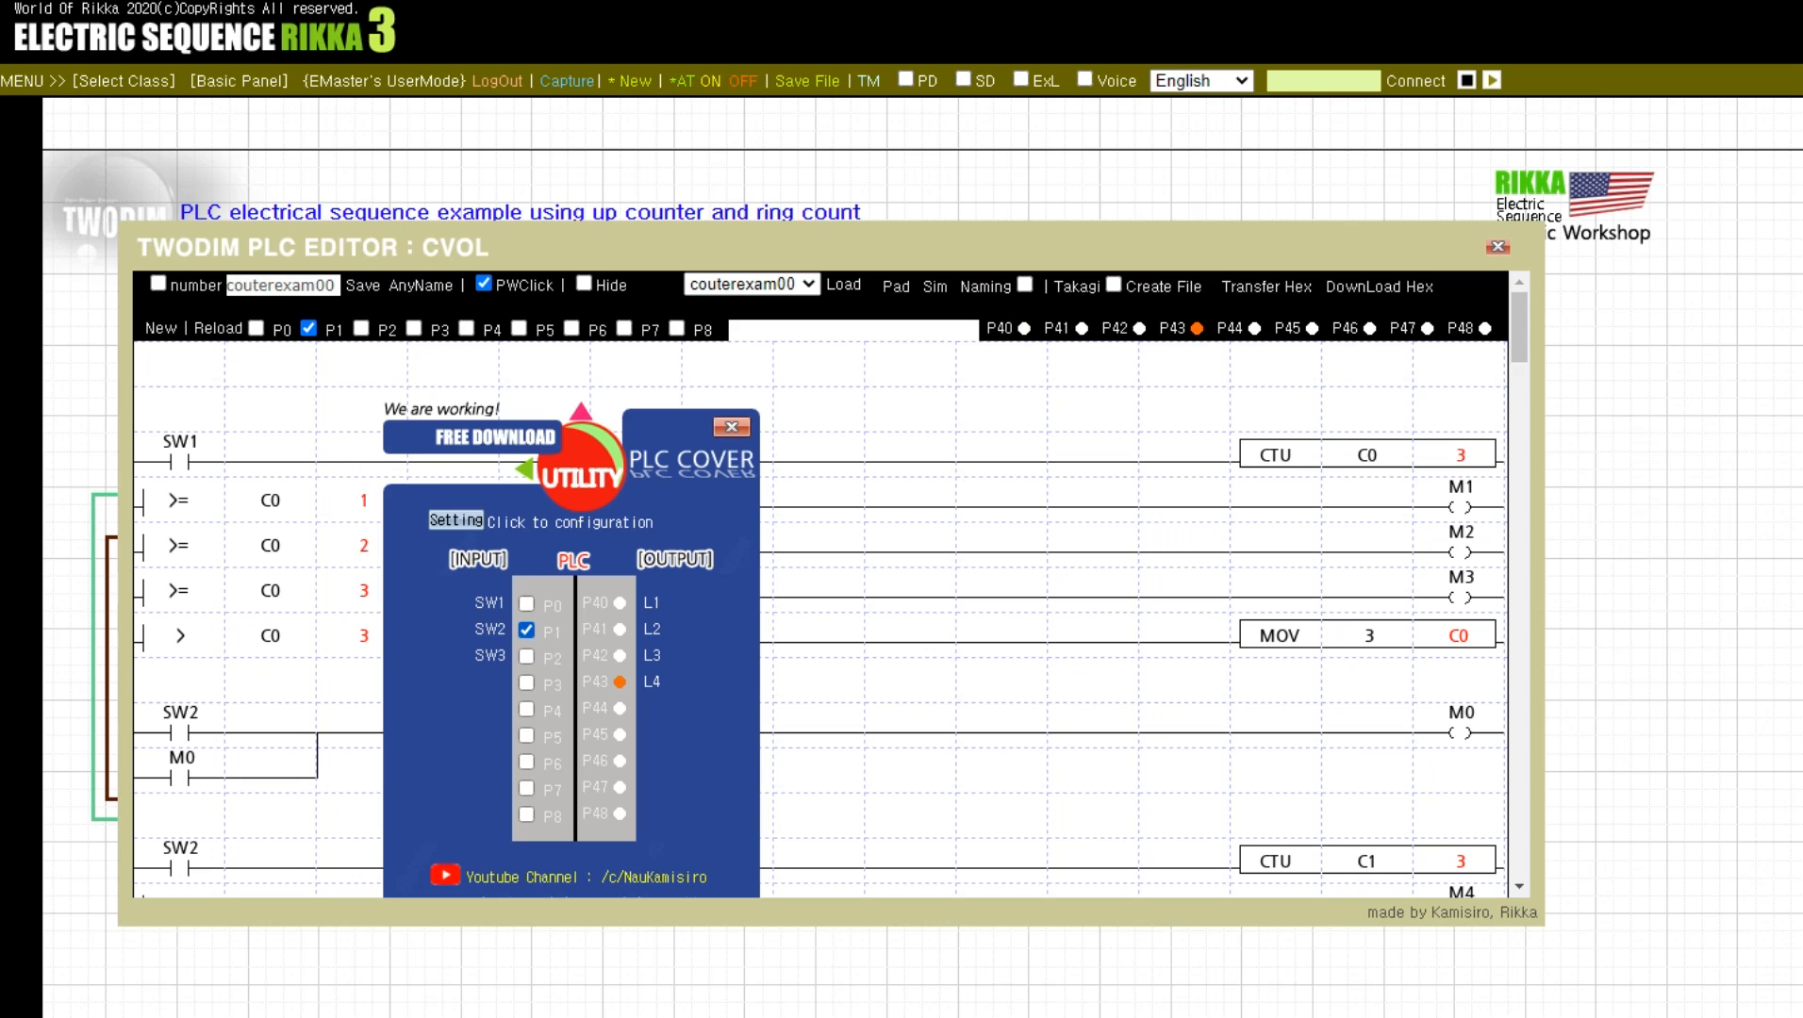
click(526, 629)
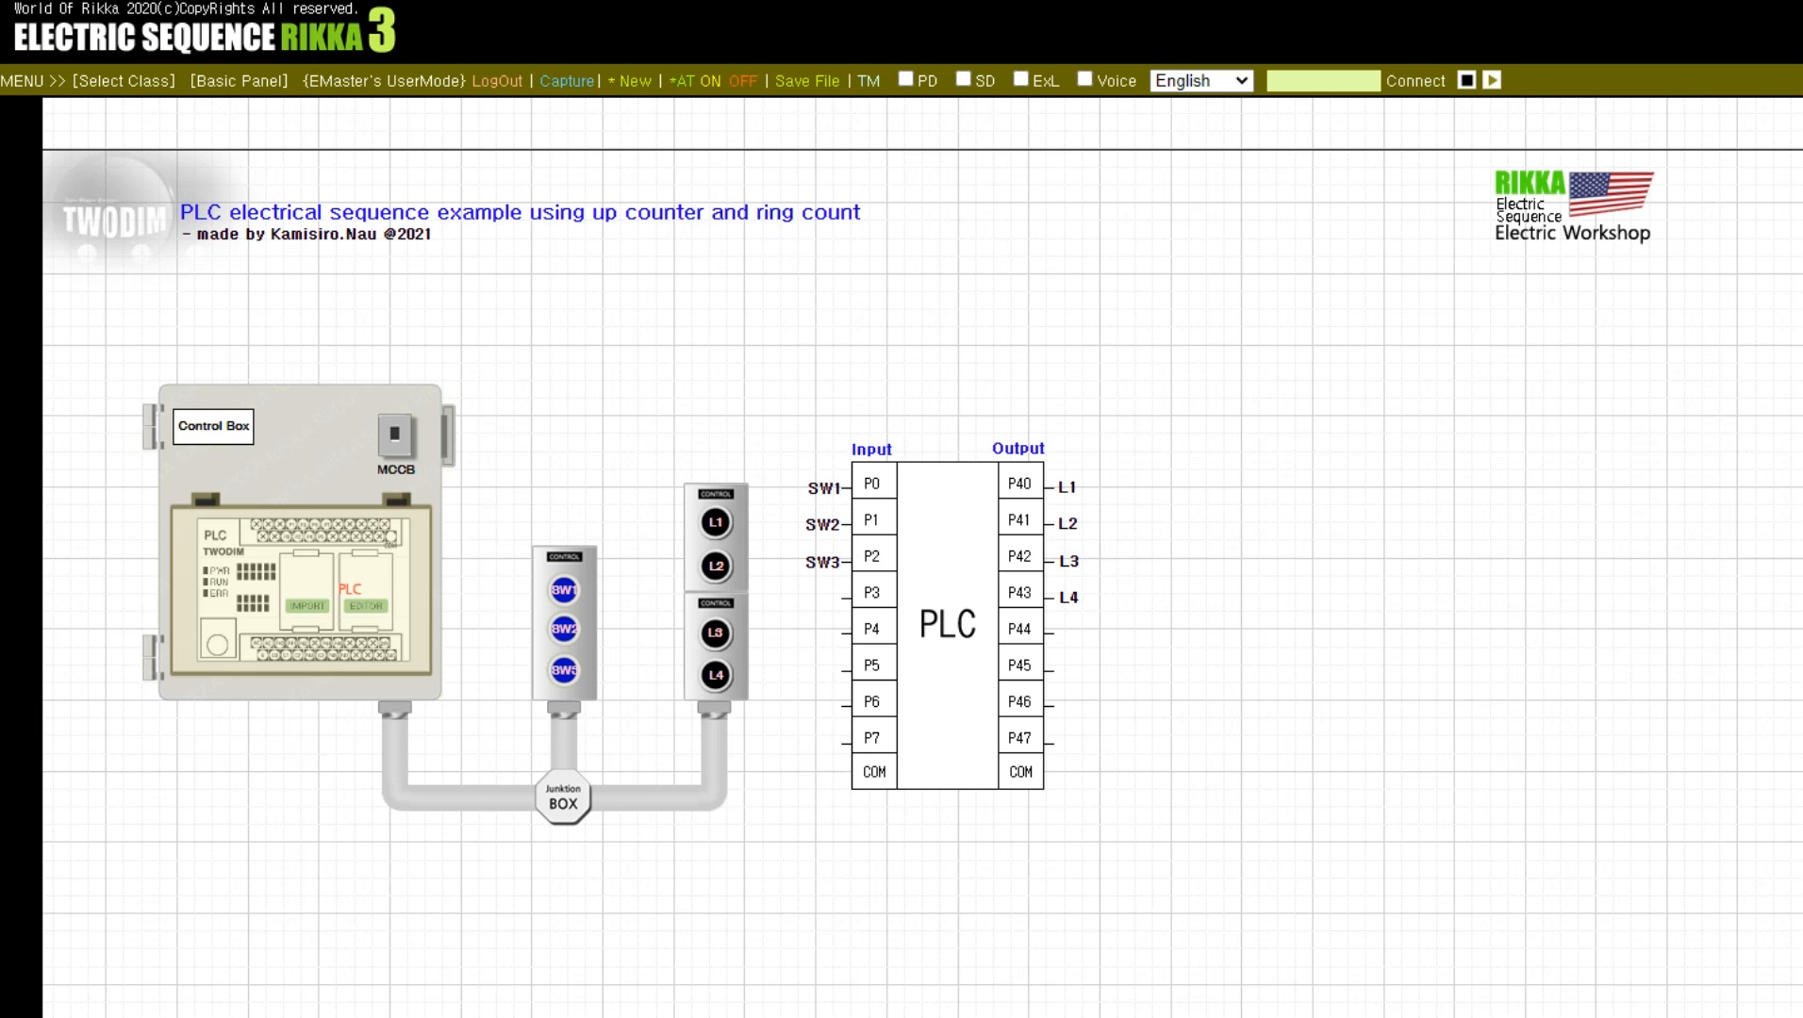
Show the timing chart tracing MCCB, SW1–SW3 and L1–L4
click(1081, 81)
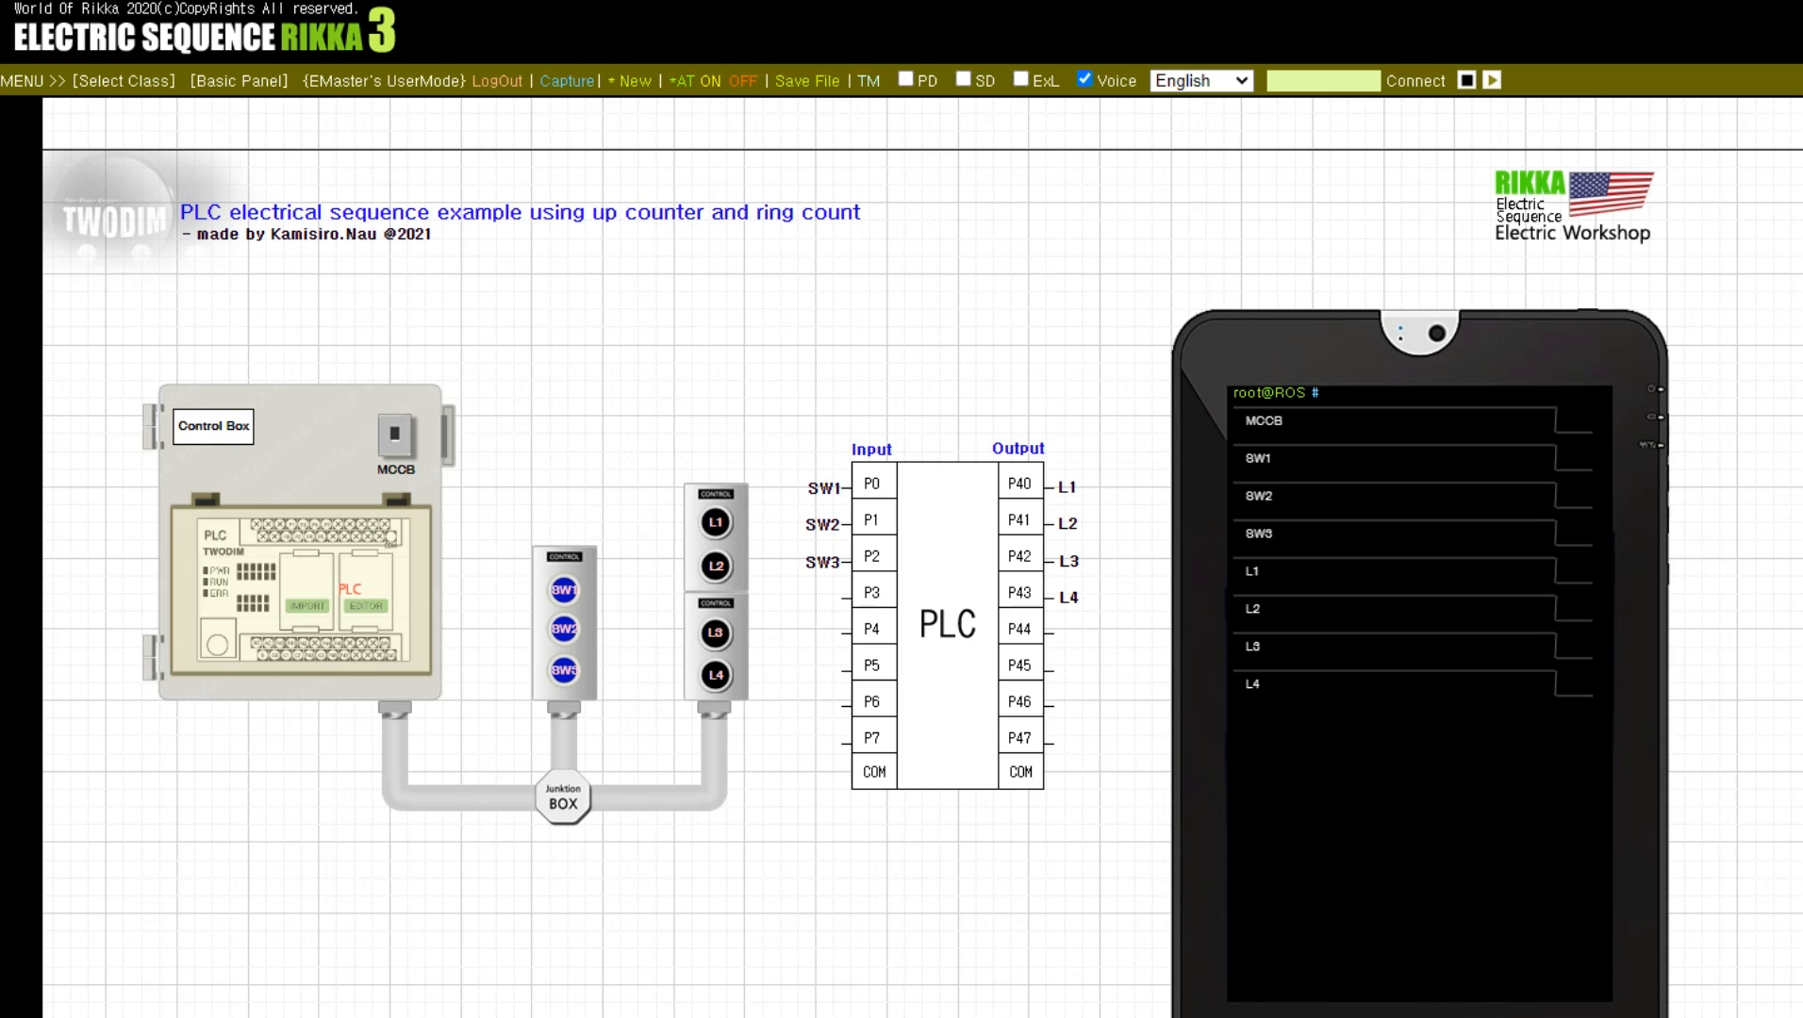
Switch on the MCCB breaker and press SW1 to start the counter sequence
click(1485, 81)
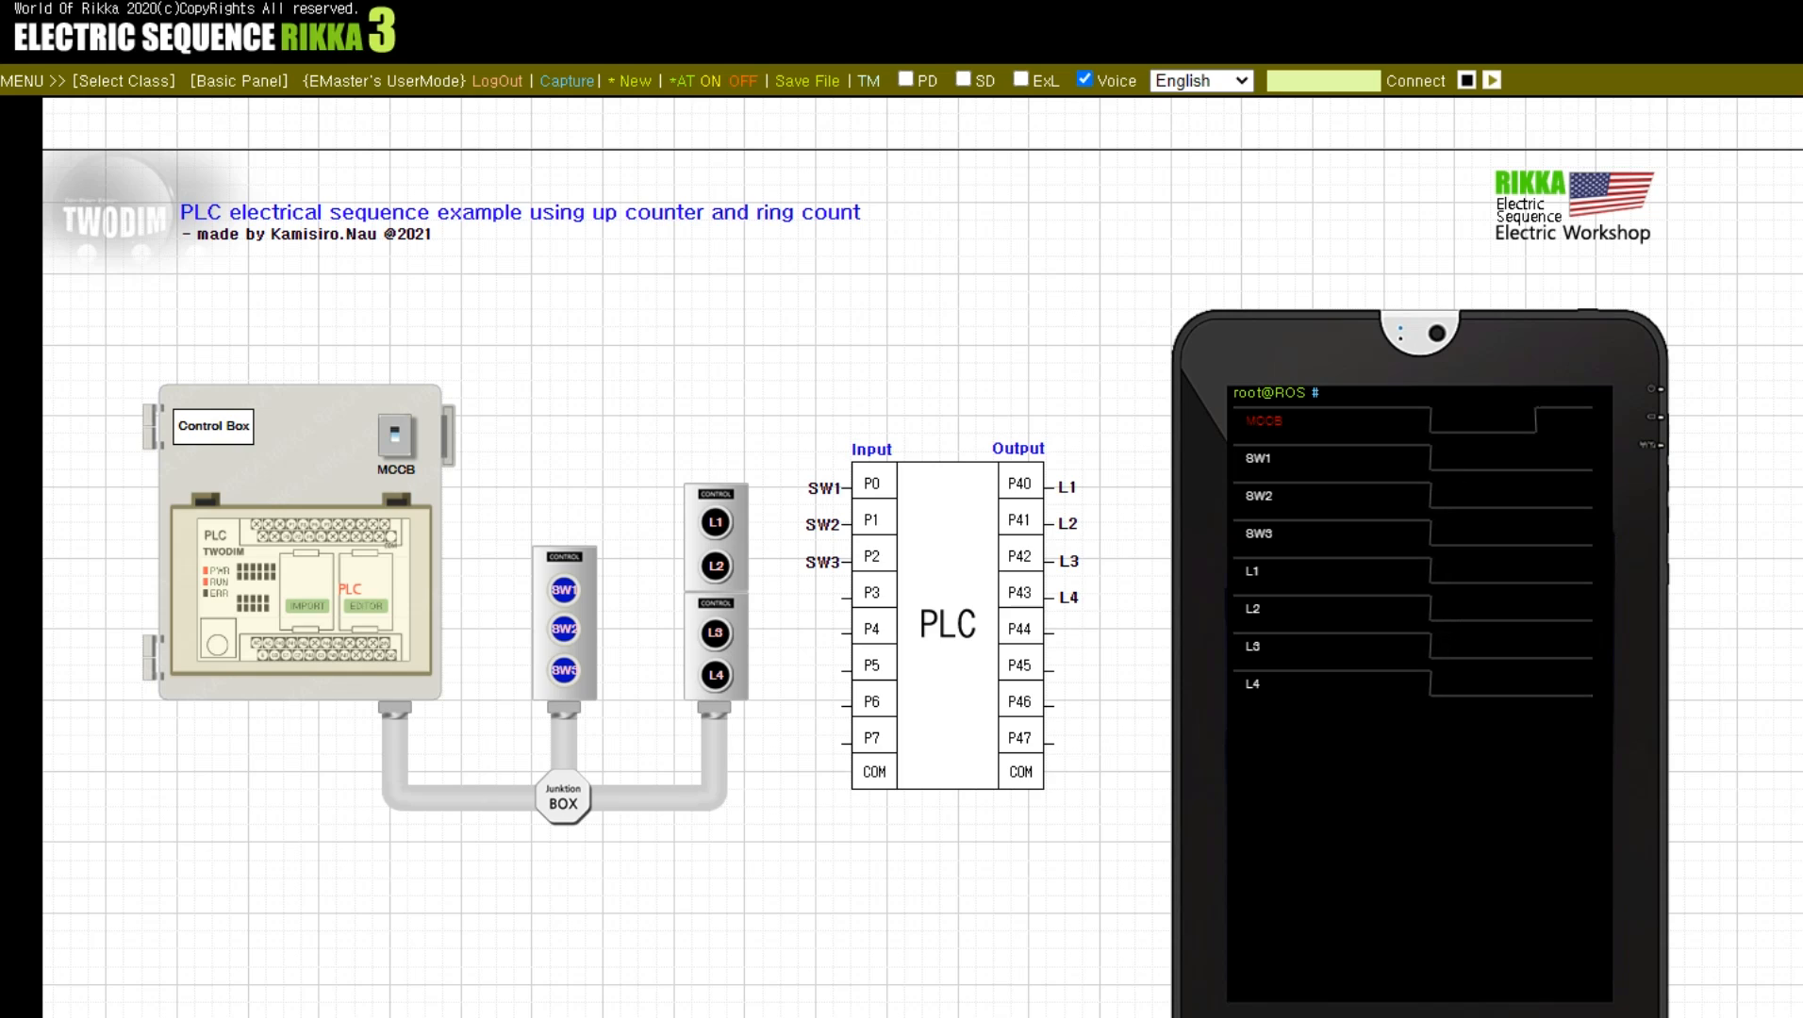
click(564, 590)
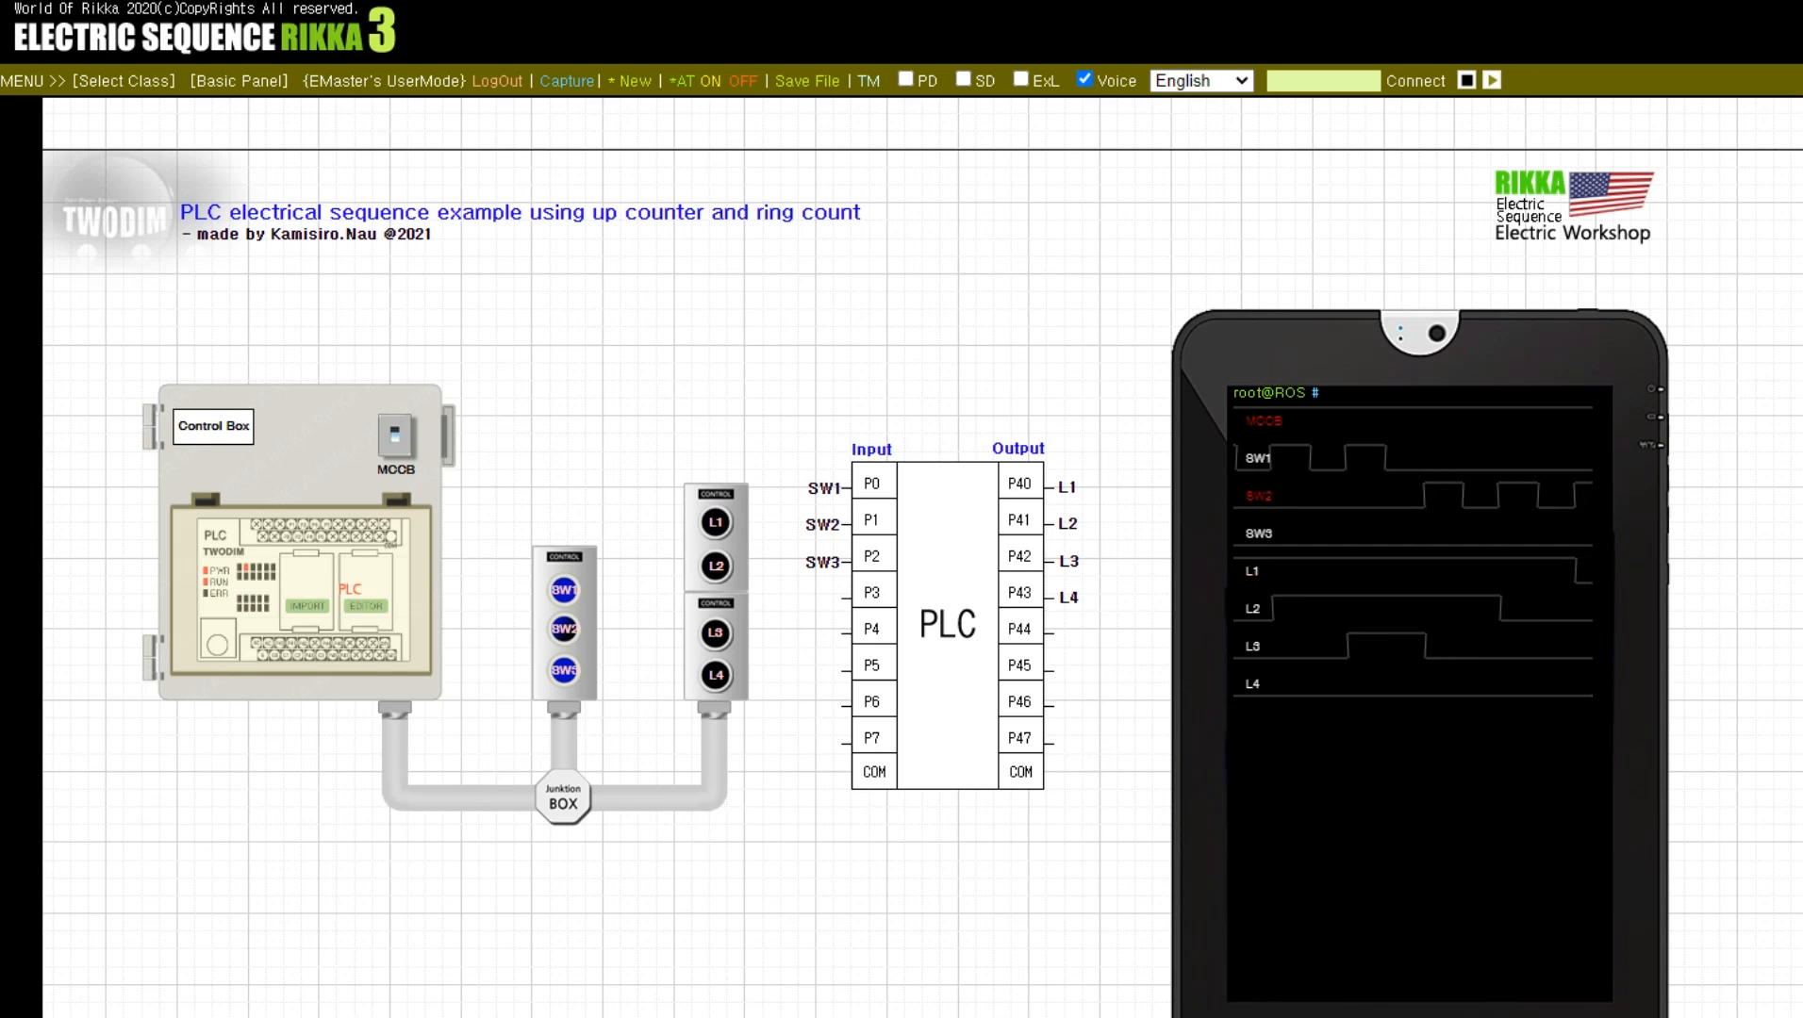
Advance the second counter with SW2 and toggle L4 flashing on and off with SW3
click(562, 630)
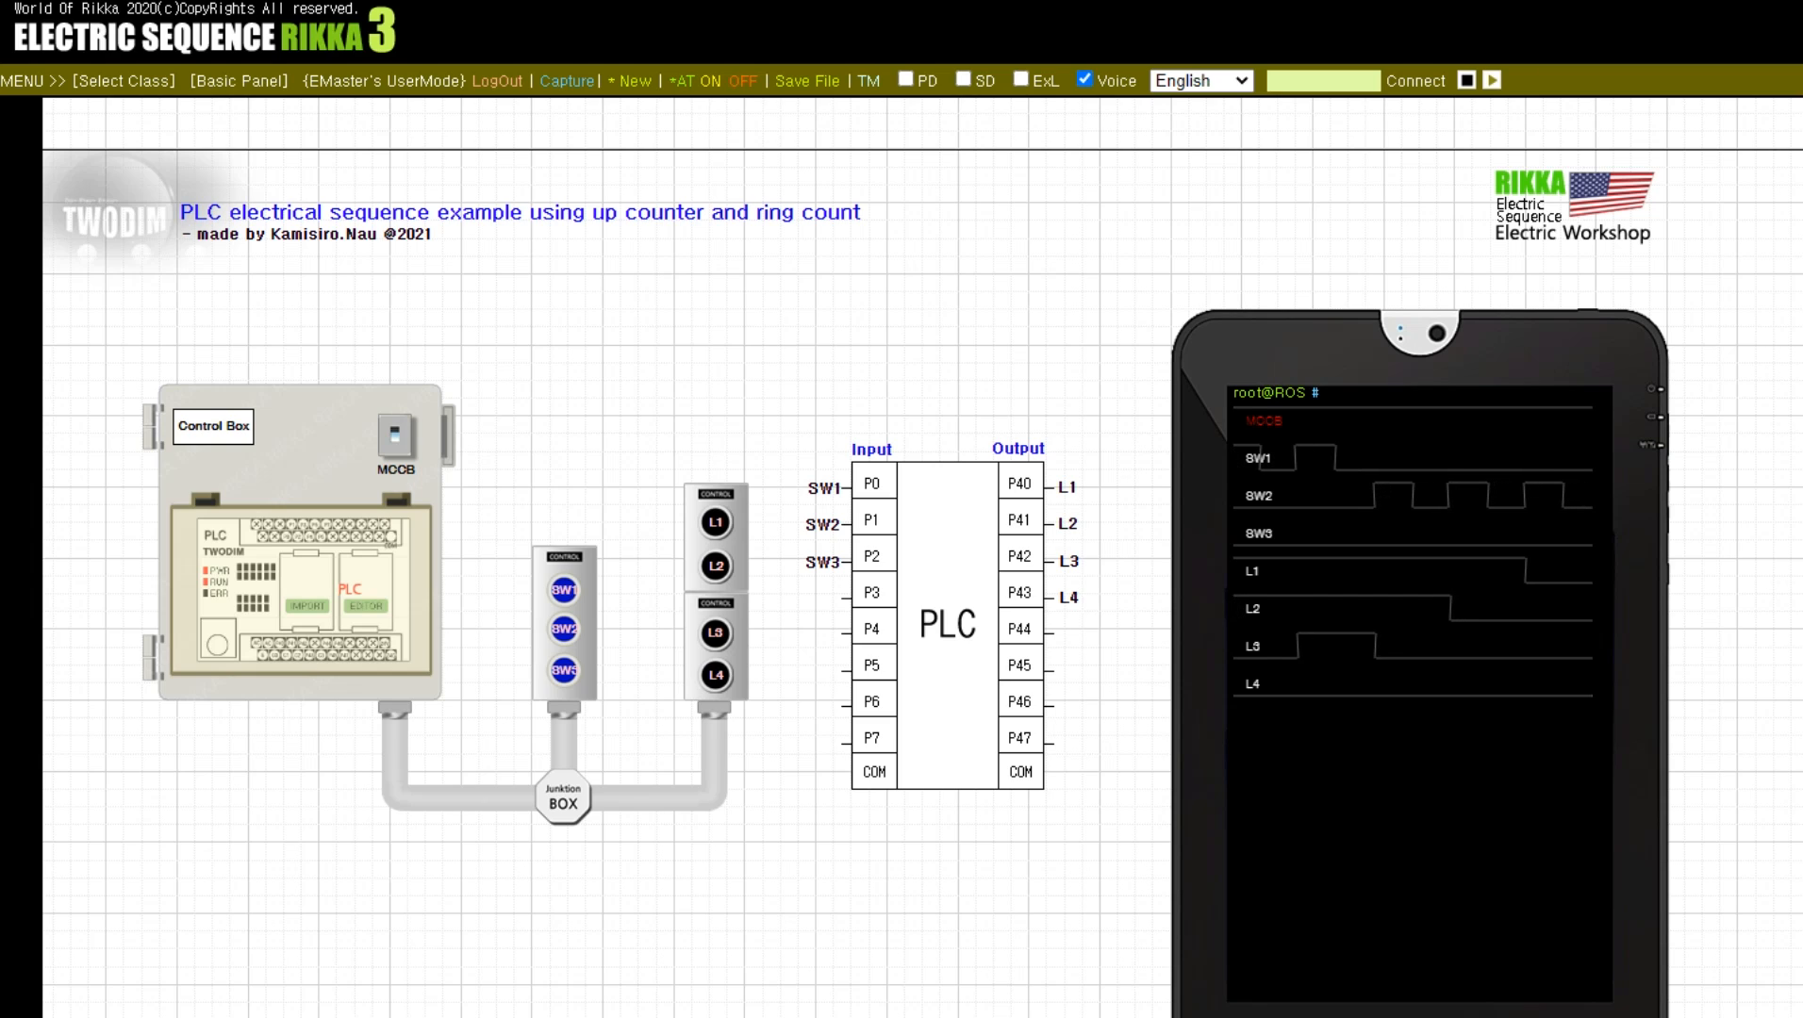
click(564, 669)
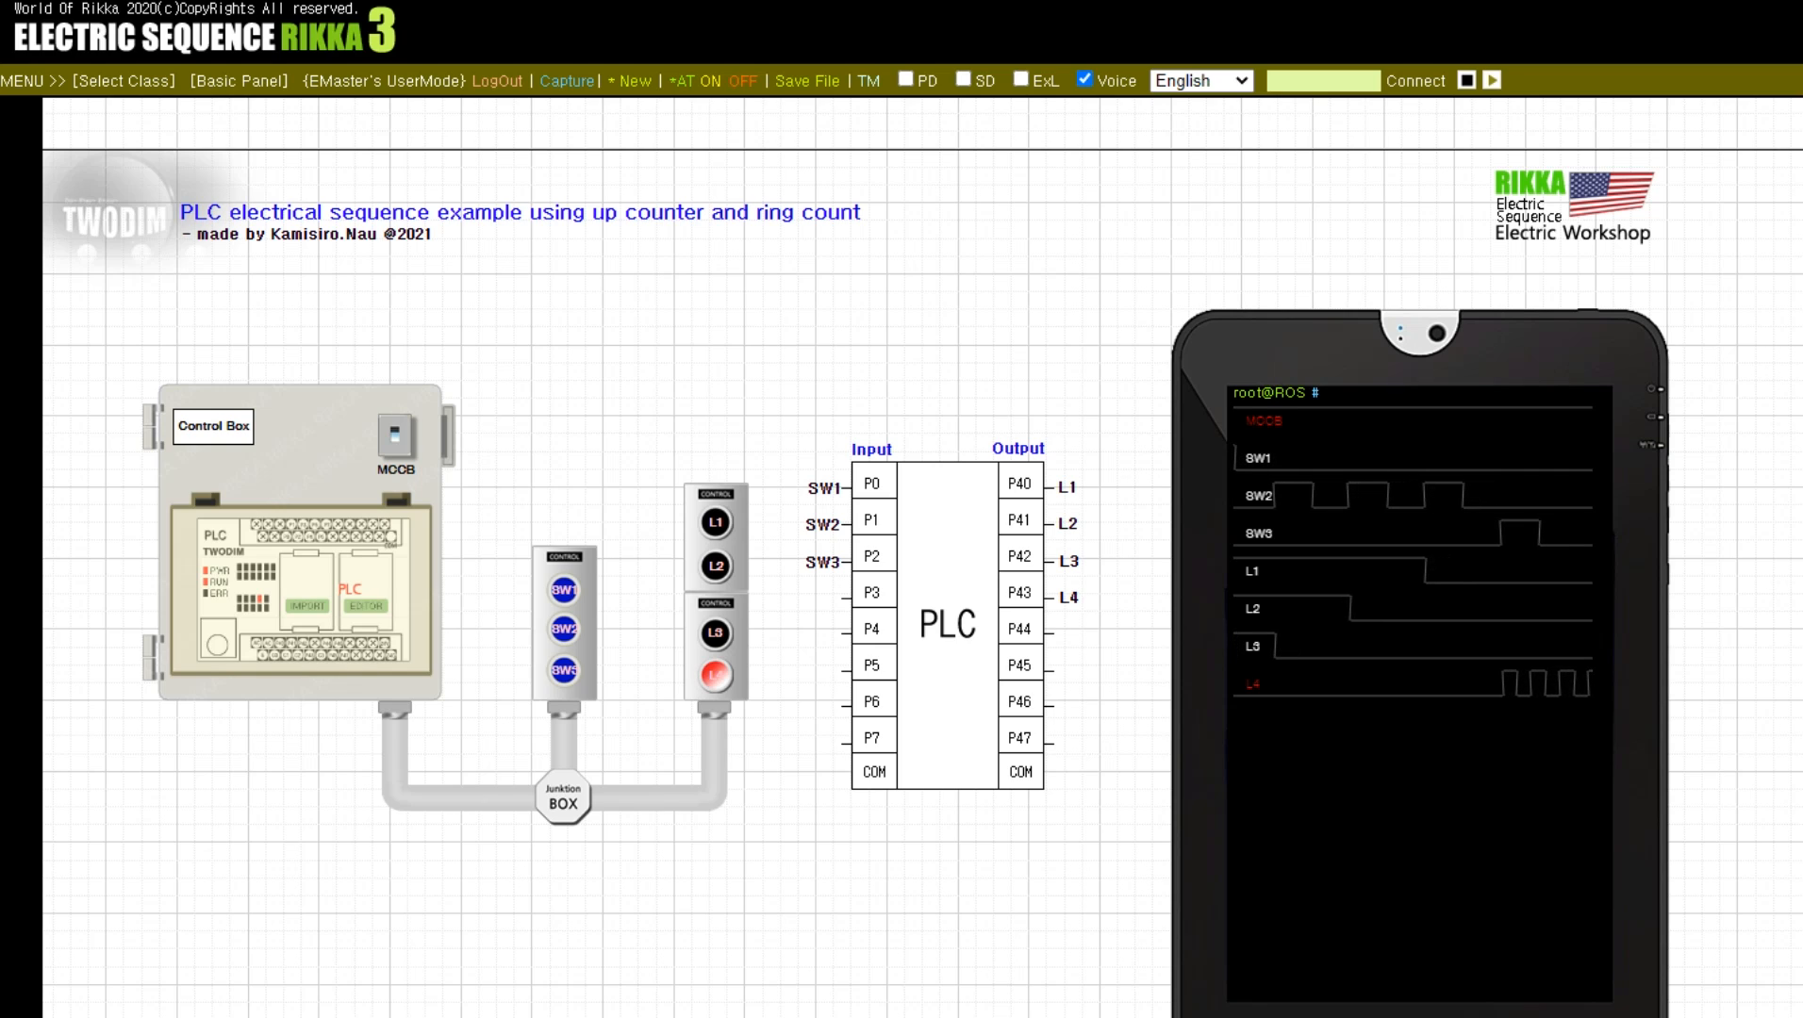
click(564, 669)
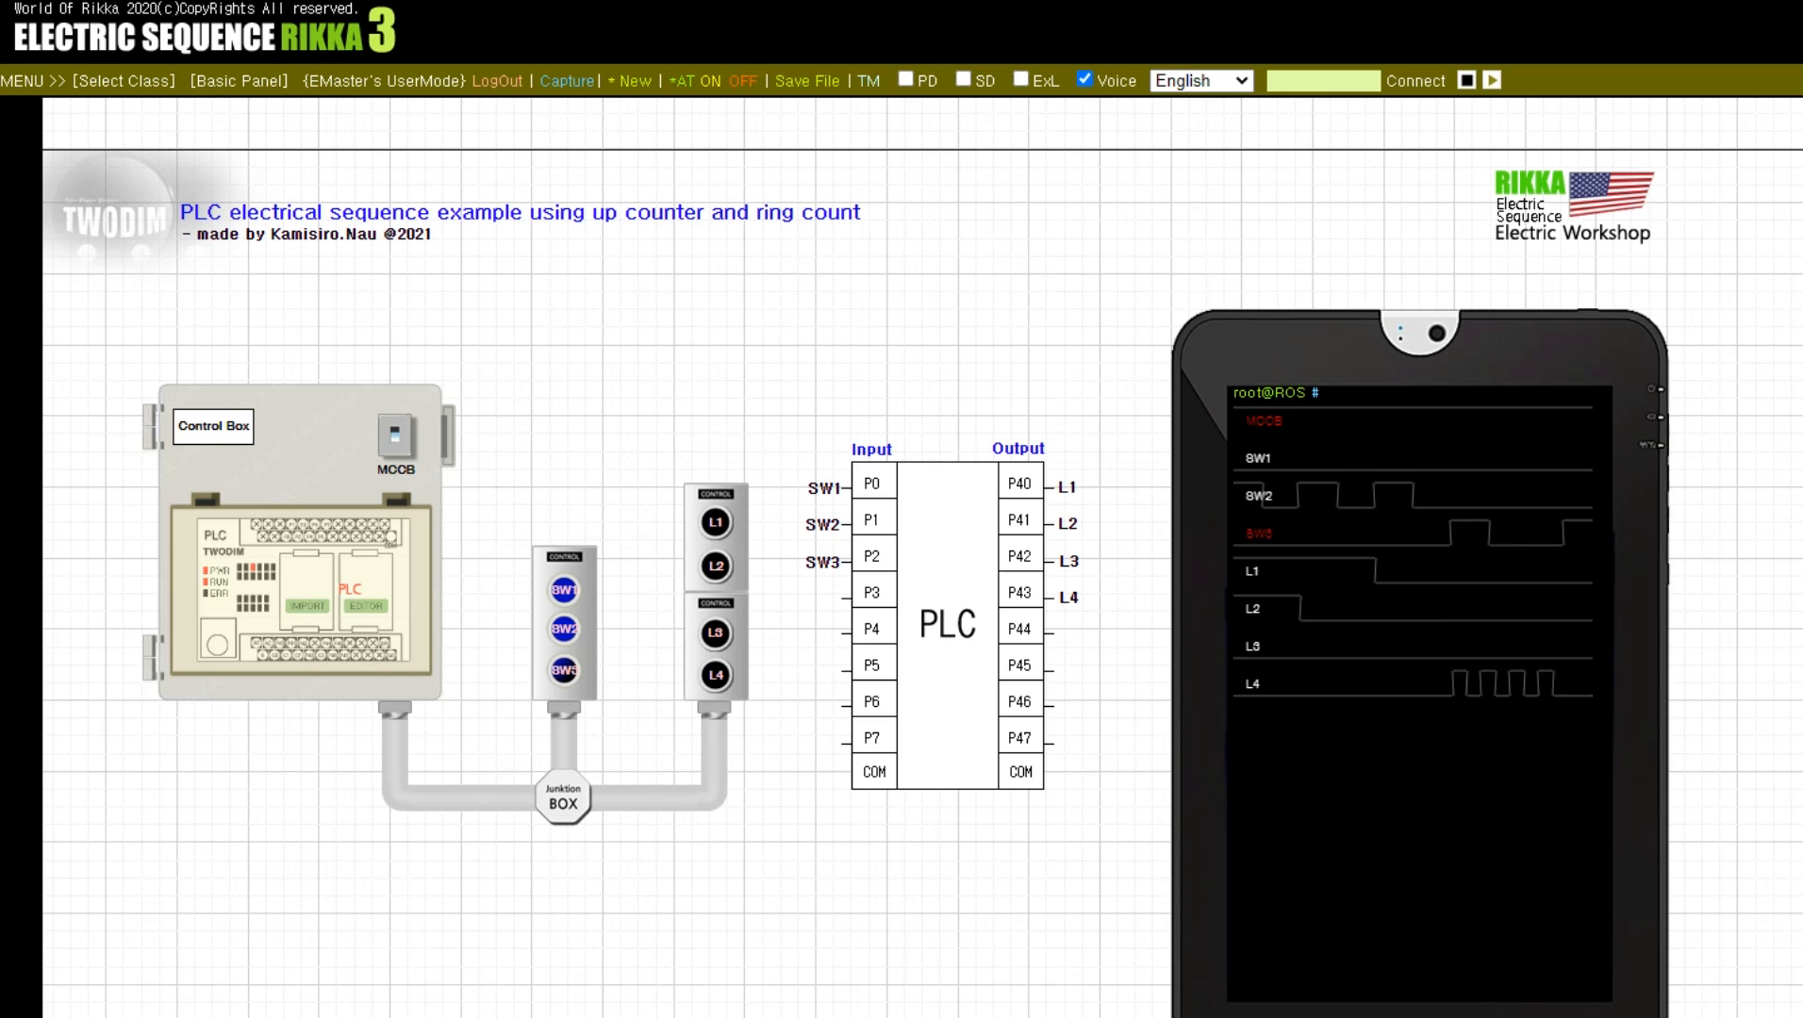
Press SW1 repeatedly to light L1, L2 and L3 in sequence on the control box
click(564, 670)
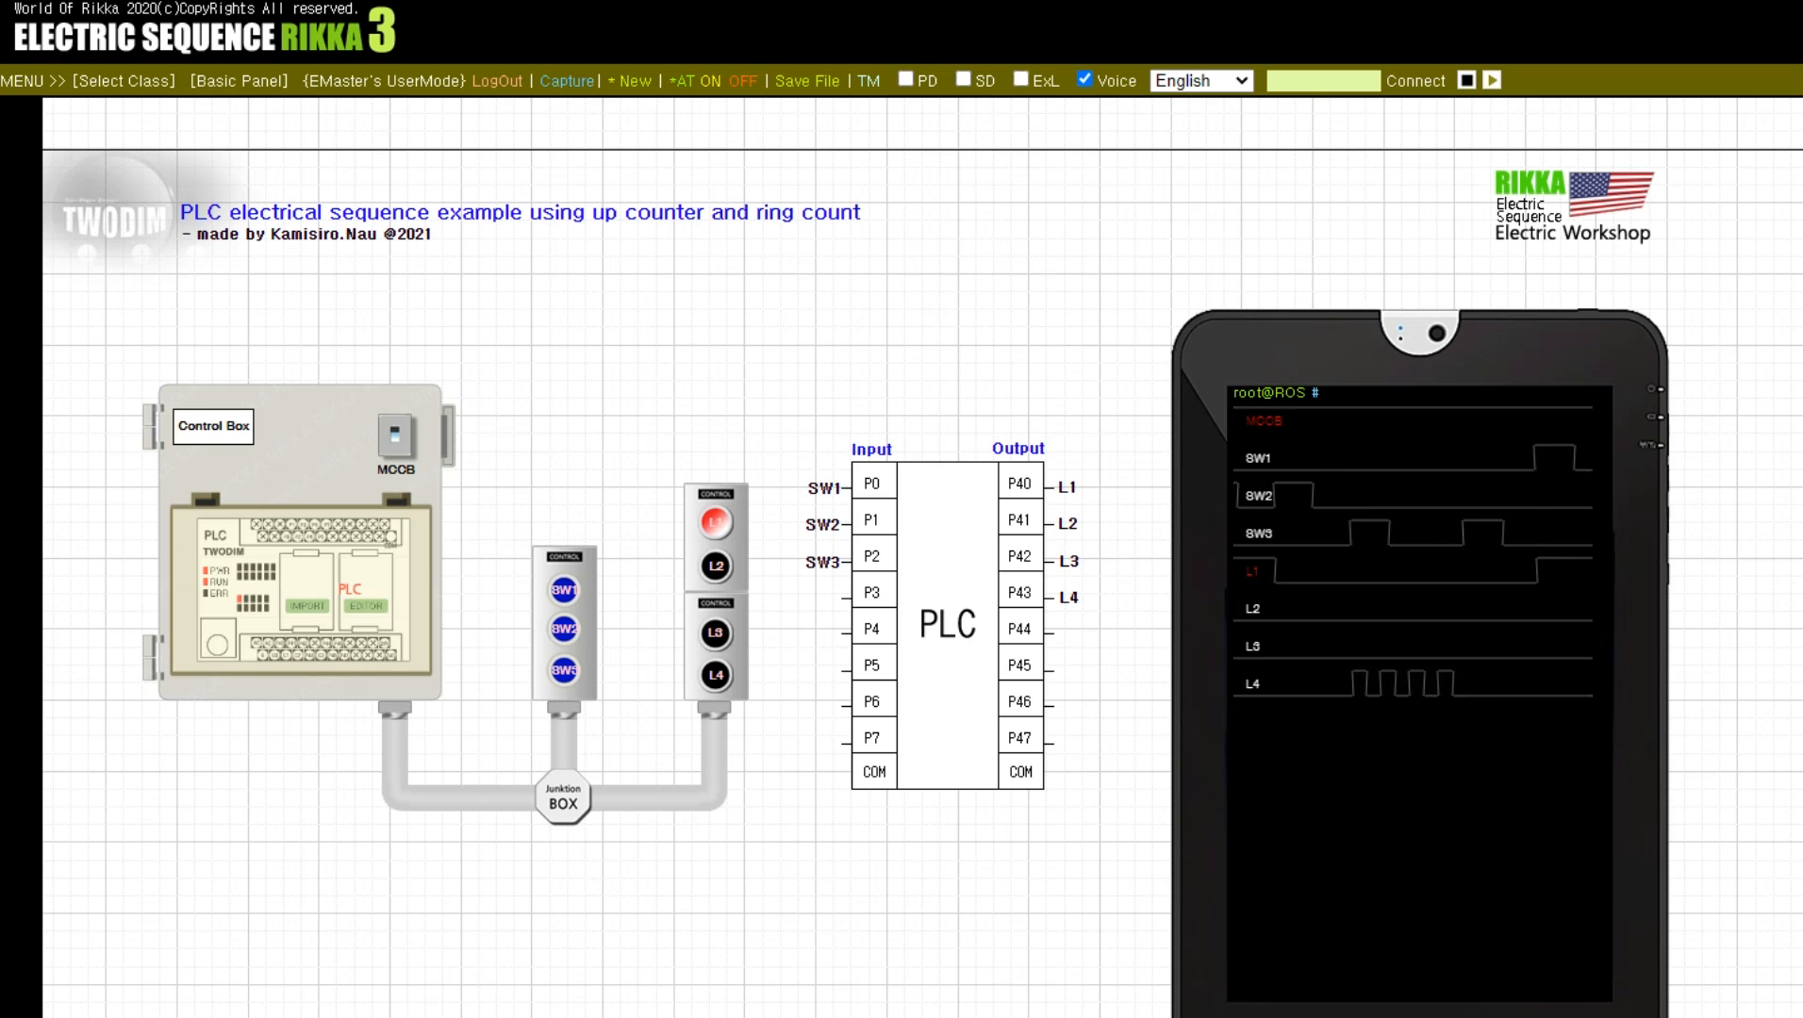
click(564, 628)
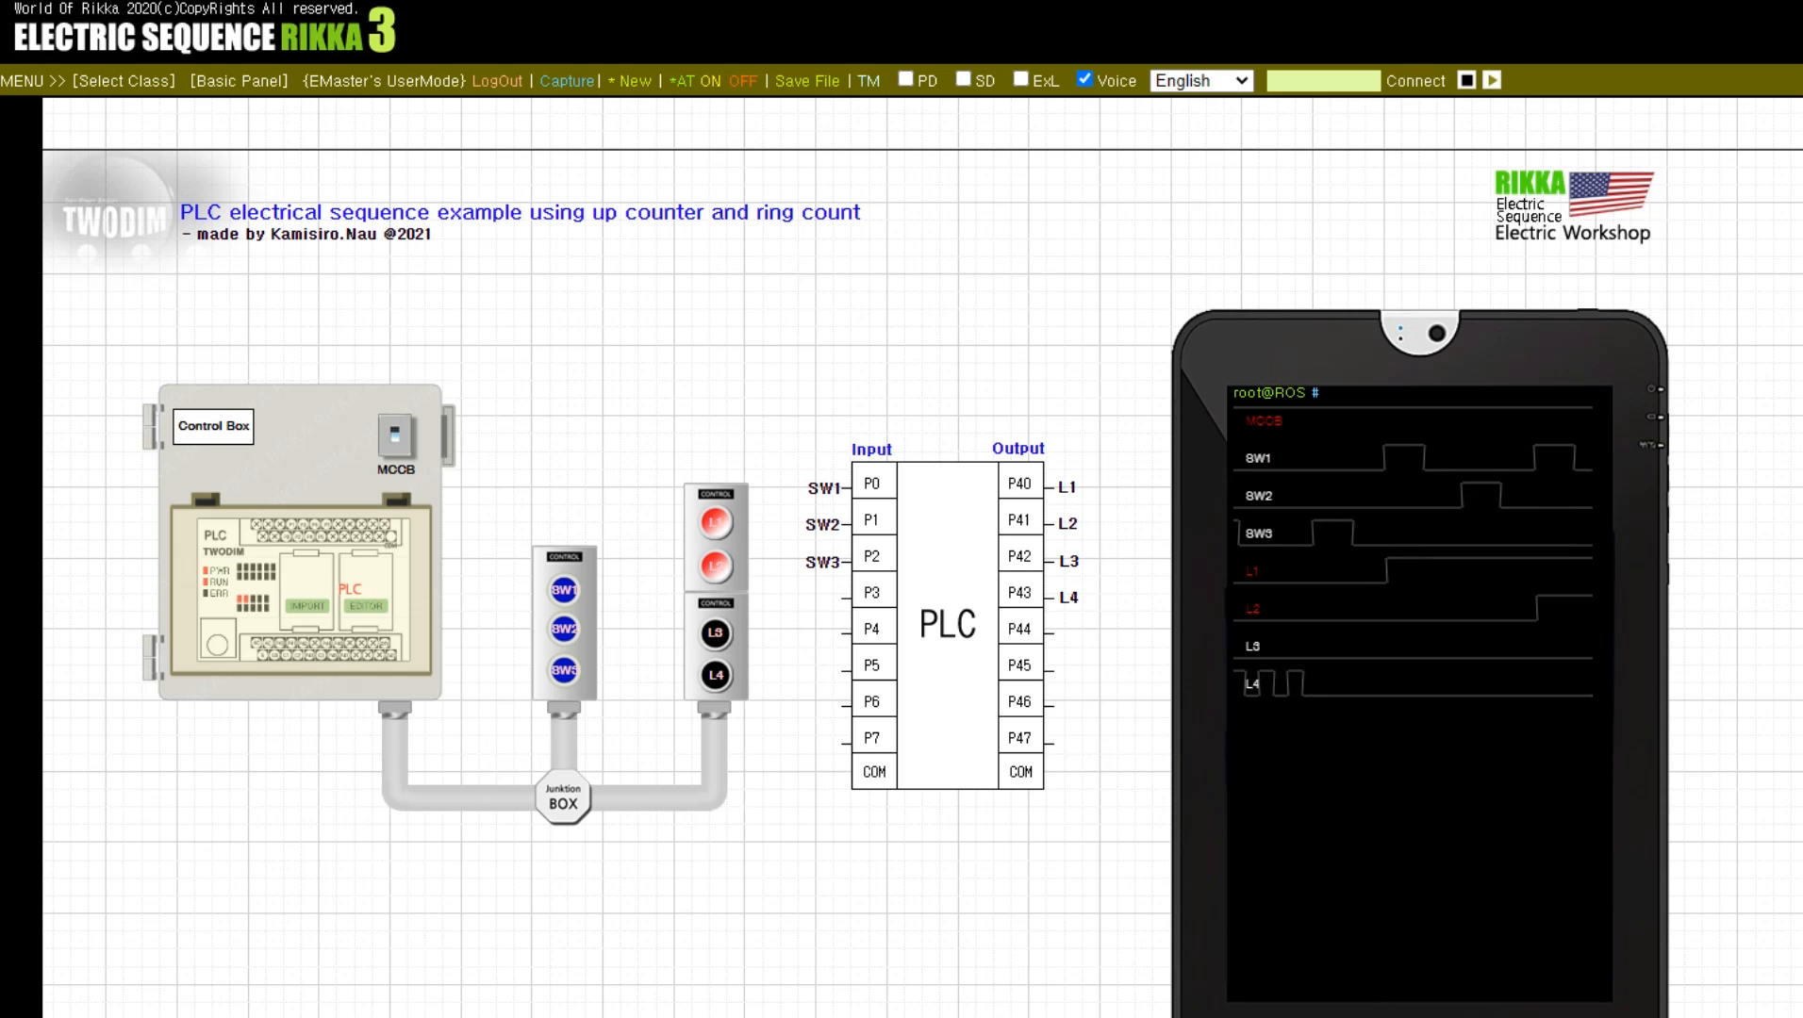
click(715, 634)
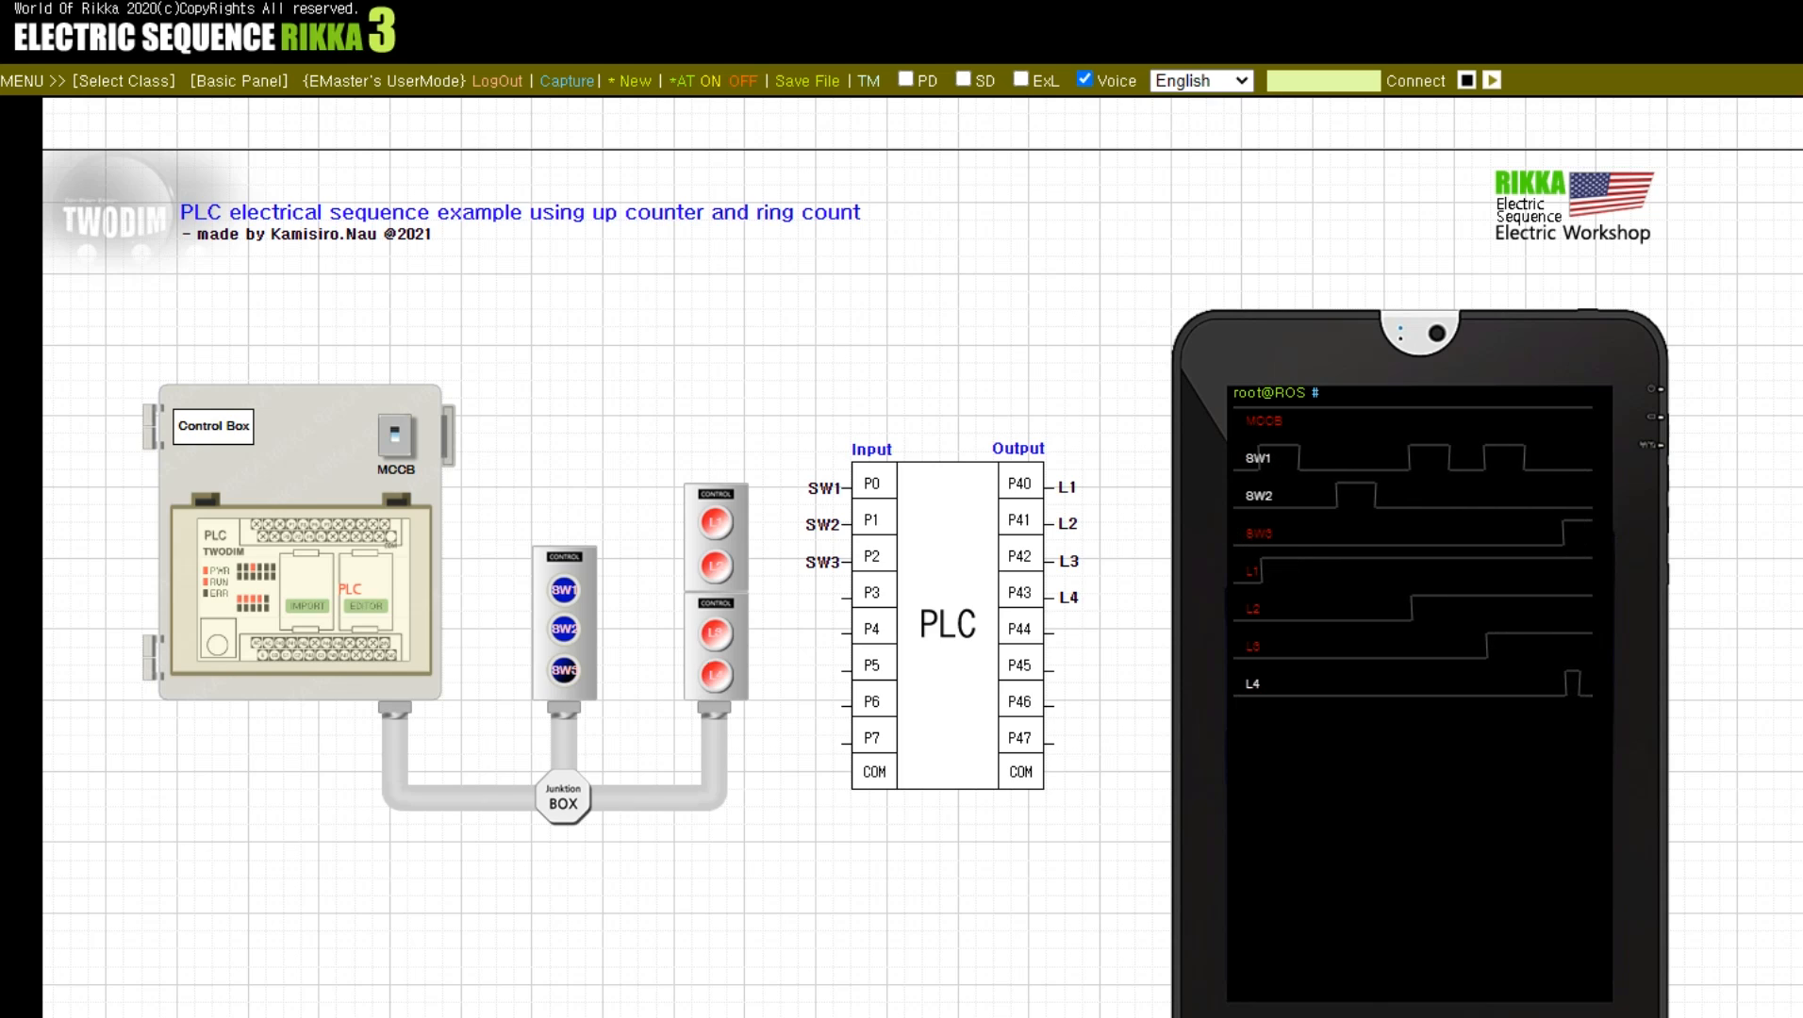
click(564, 628)
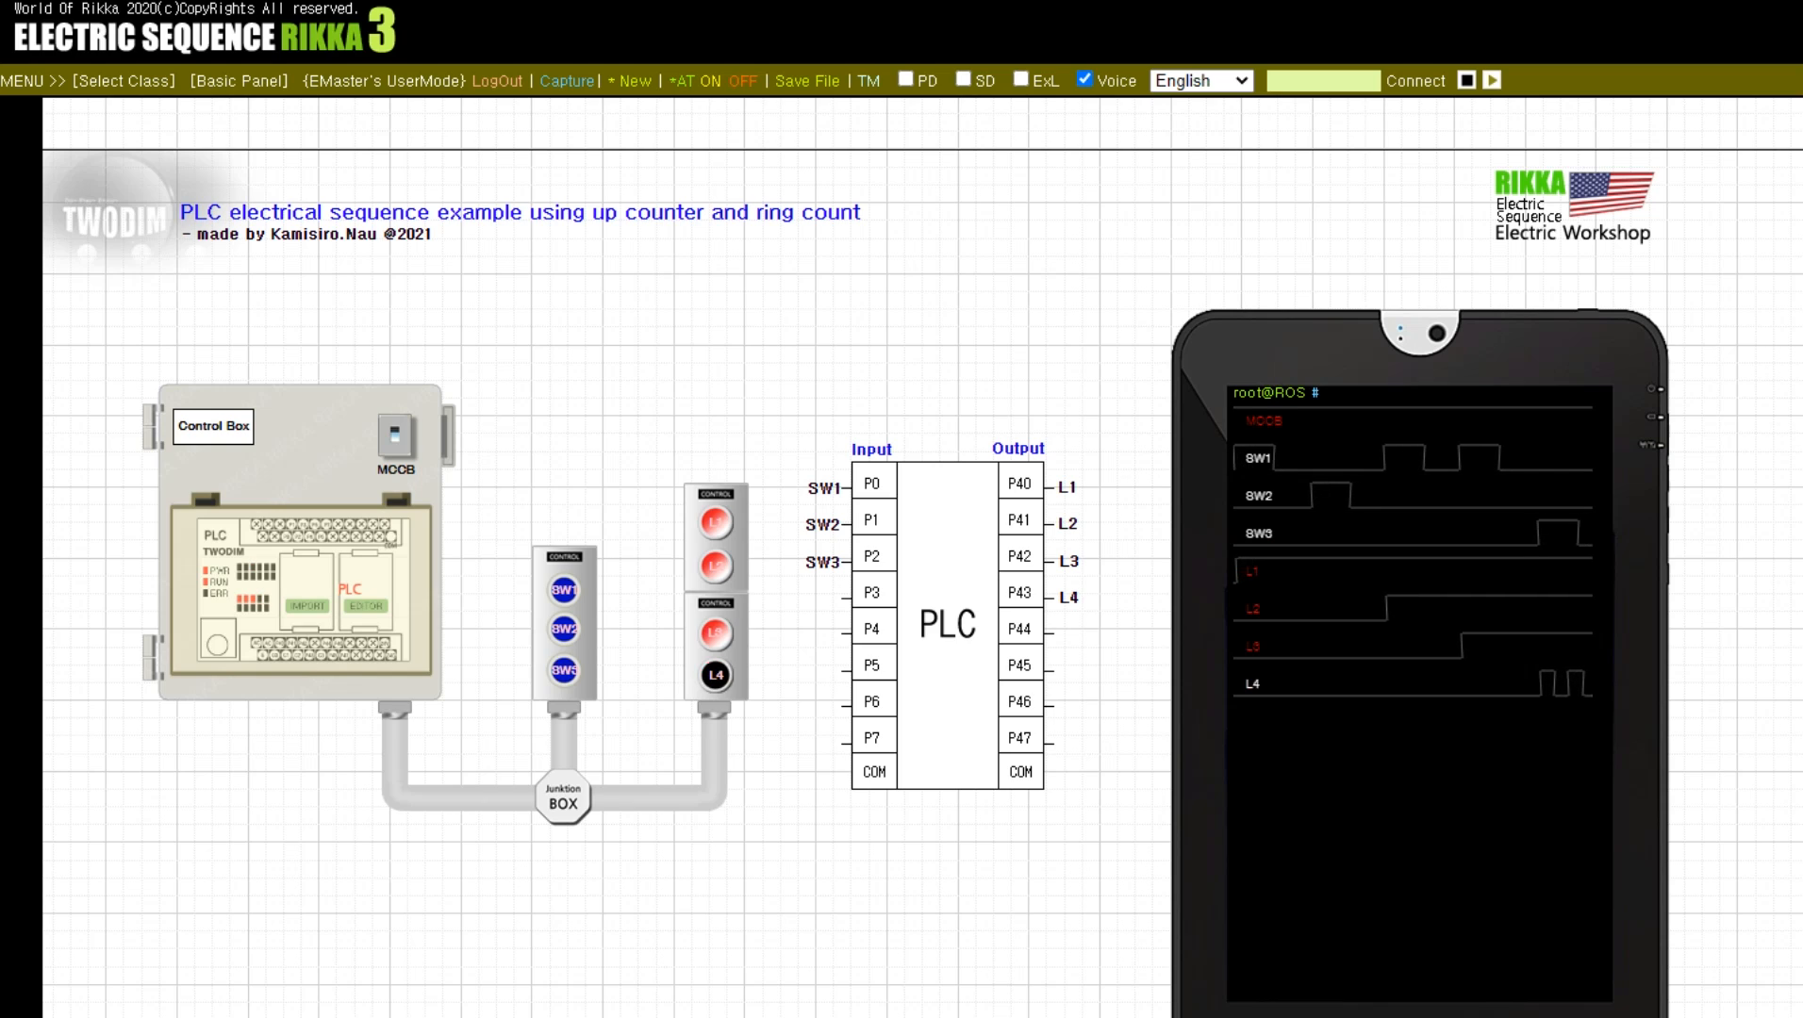